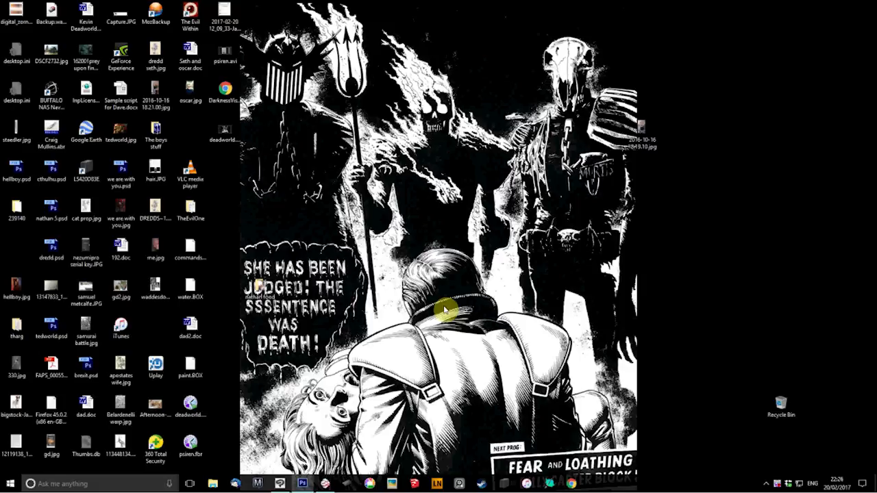
mouse_move(600, 293)
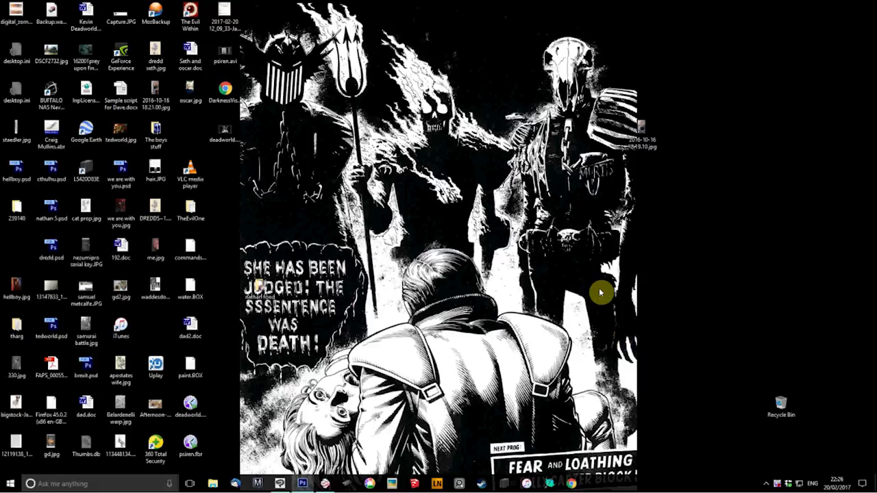
mouse_move(596, 283)
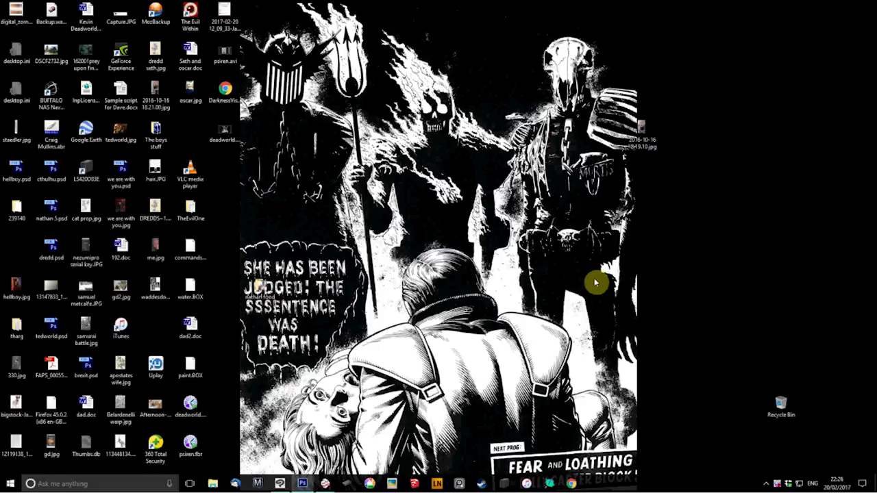
mouse_move(574, 364)
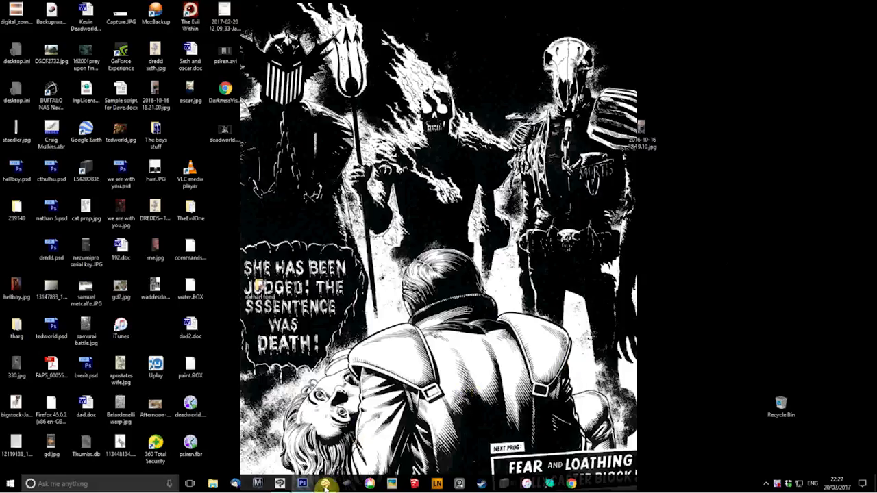
mouse_move(326, 483)
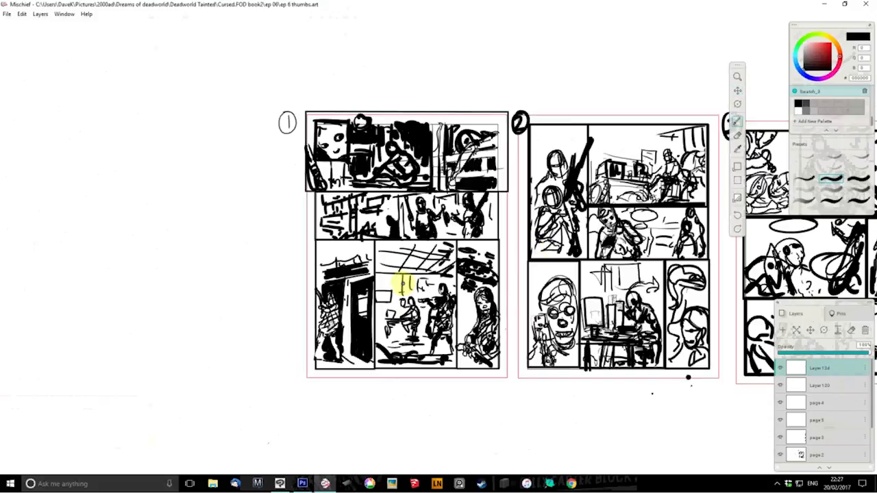
mouse_move(189, 266)
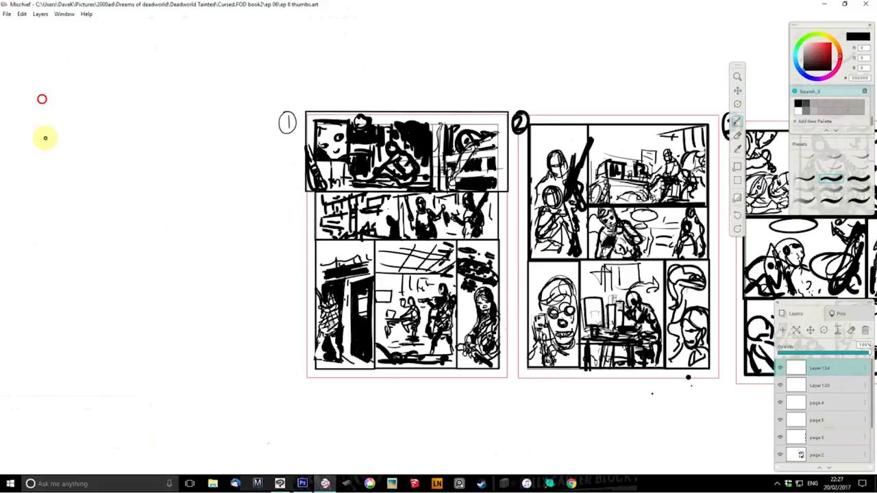
Sketch a rough panel grid, a bald head-and-shoulders figure with darkened eyes, and a small stick figure.
drag(41, 93, 162, 219)
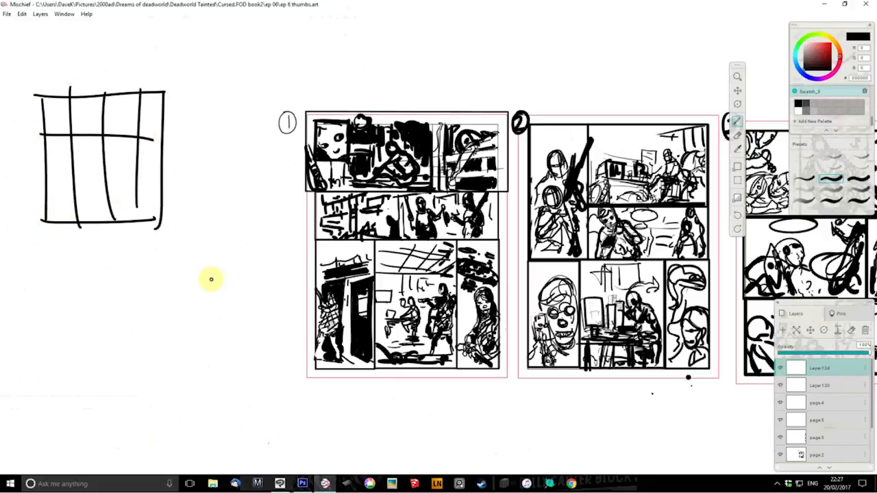
drag(189, 267, 250, 217)
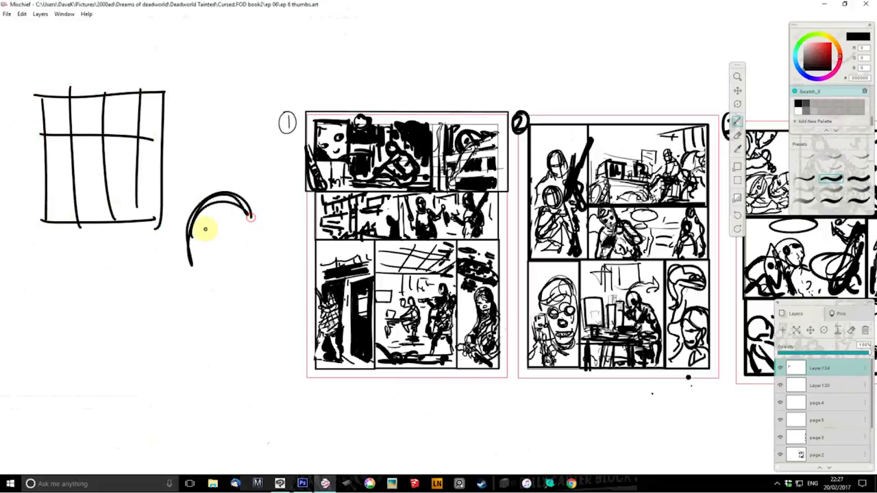
drag(213, 226, 233, 254)
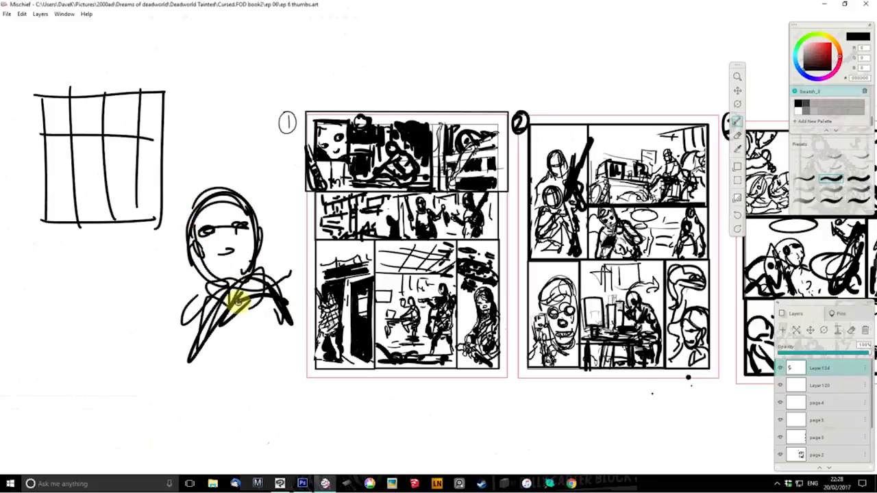
drag(240, 302, 219, 240)
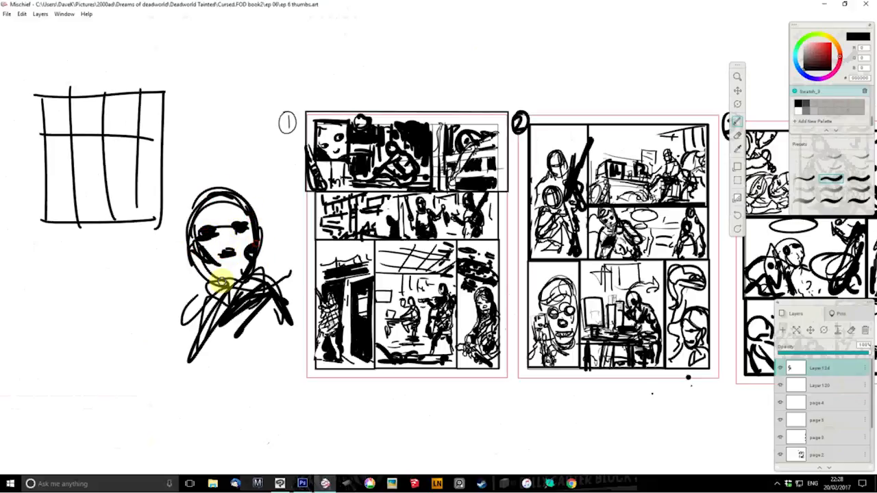
drag(219, 281, 263, 288)
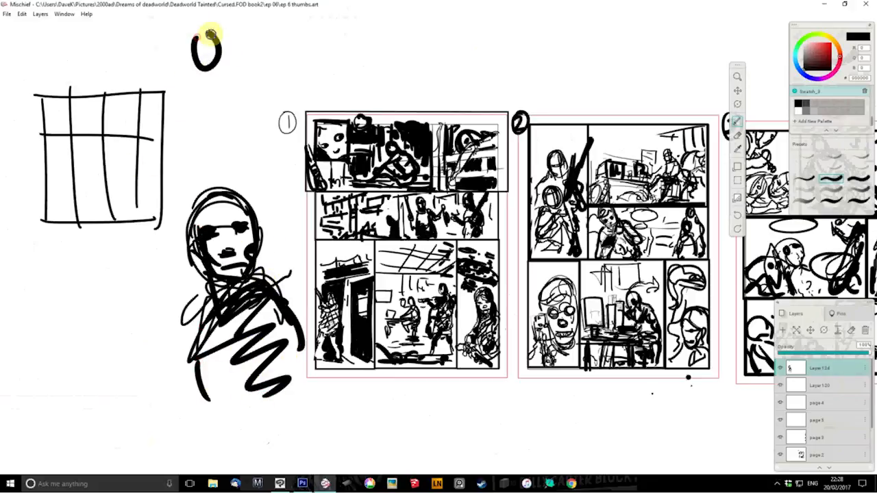
drag(205, 47, 219, 124)
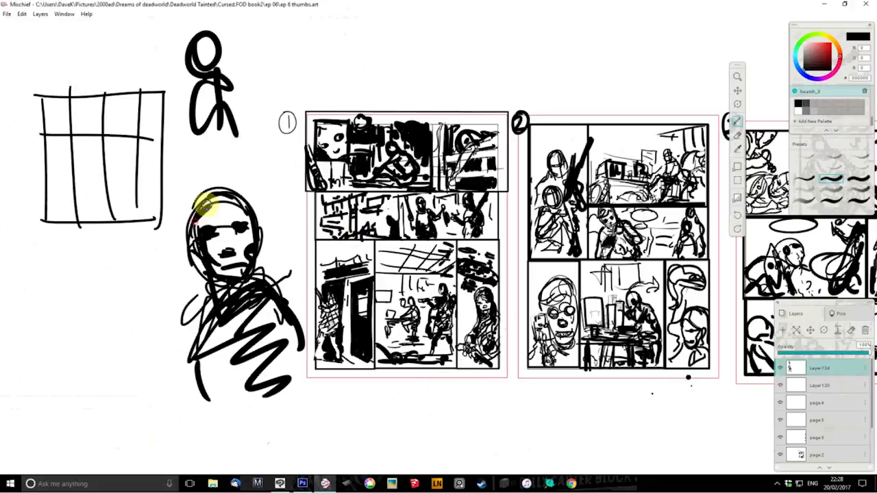
drag(206, 199, 247, 267)
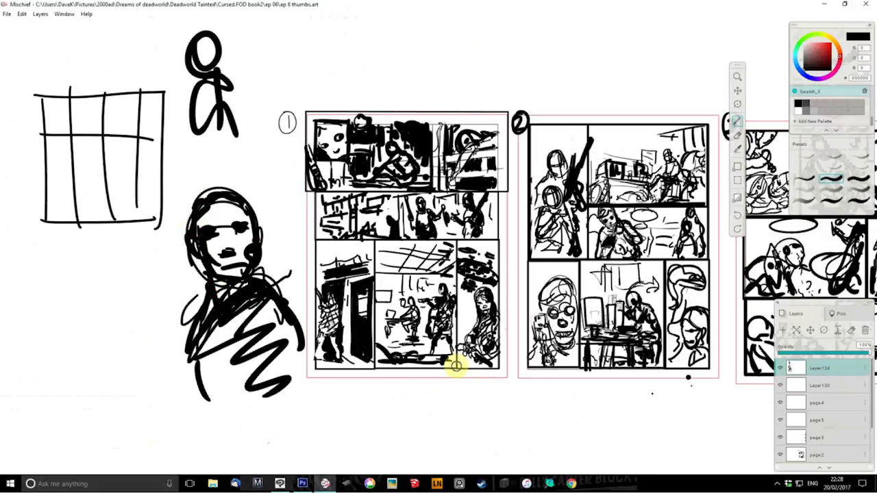
mouse_move(522, 348)
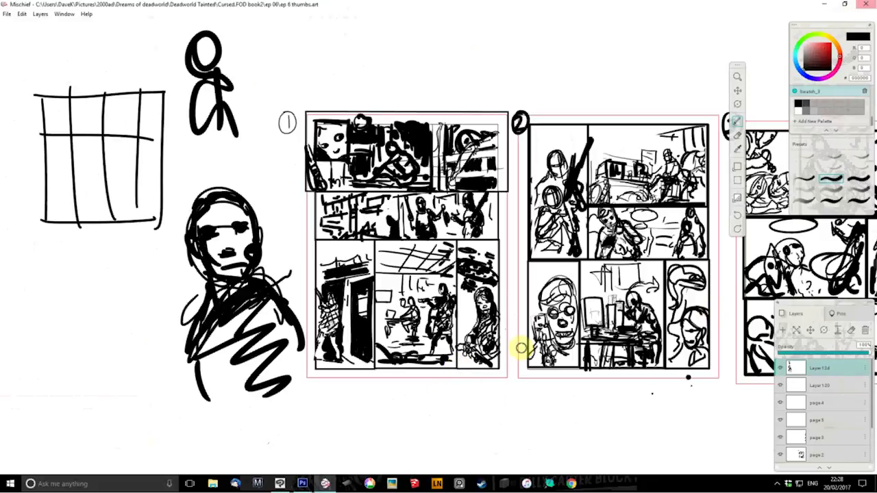
mouse_move(280, 483)
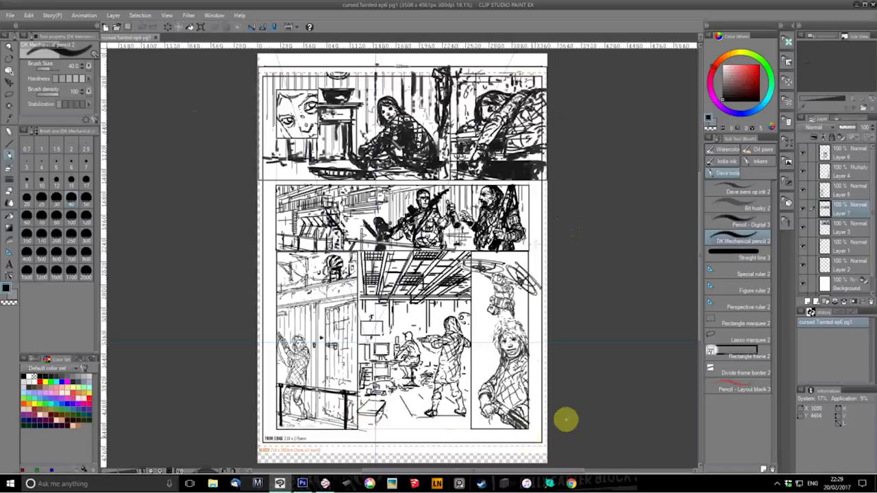
click(326, 484)
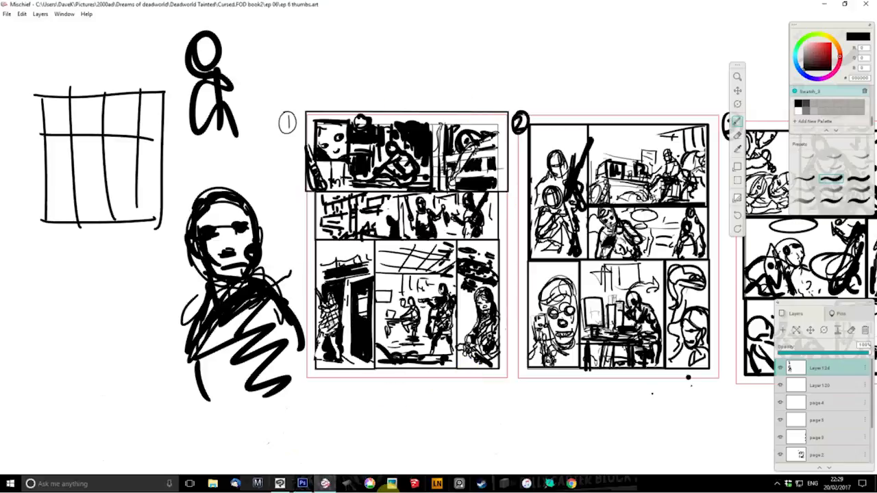
mouse_move(279, 483)
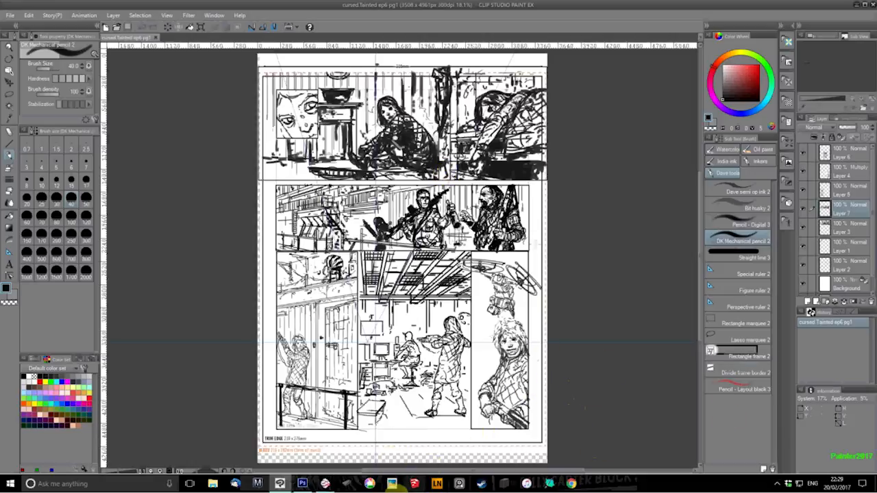
mouse_move(302, 483)
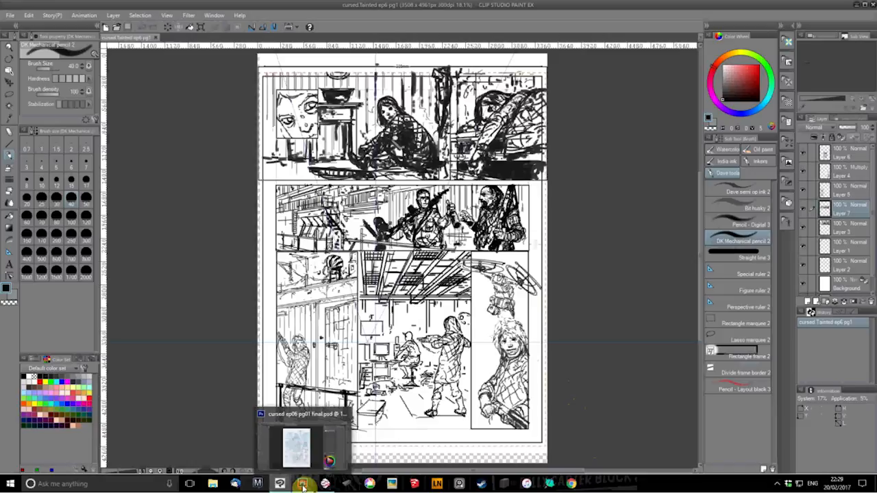
Bring up the blue-line pencil layout of the full comic page.
click(301, 484)
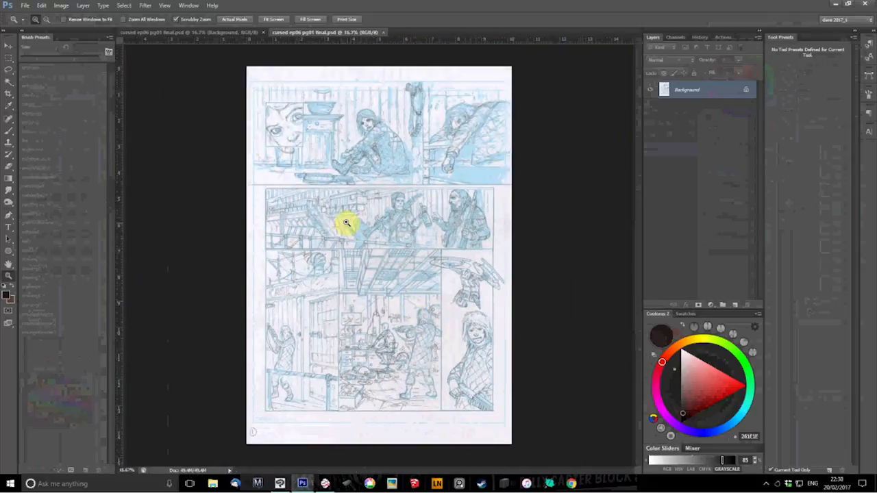
mouse_move(202, 69)
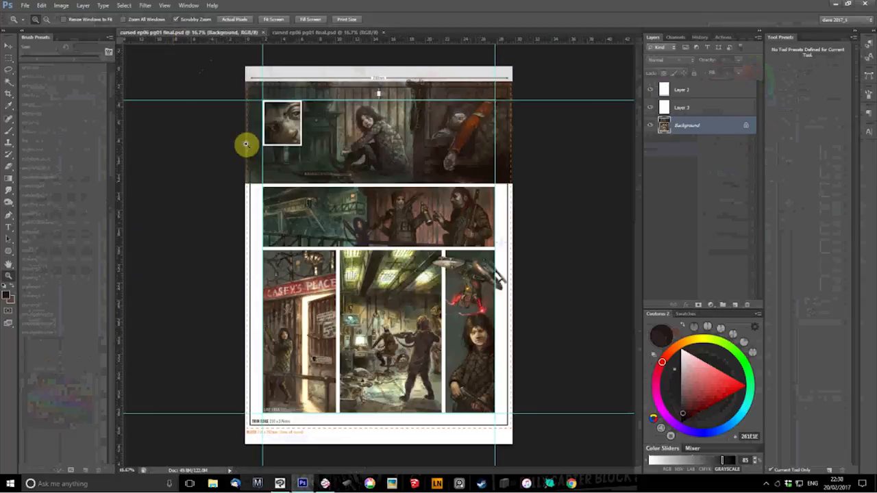
mouse_move(282, 186)
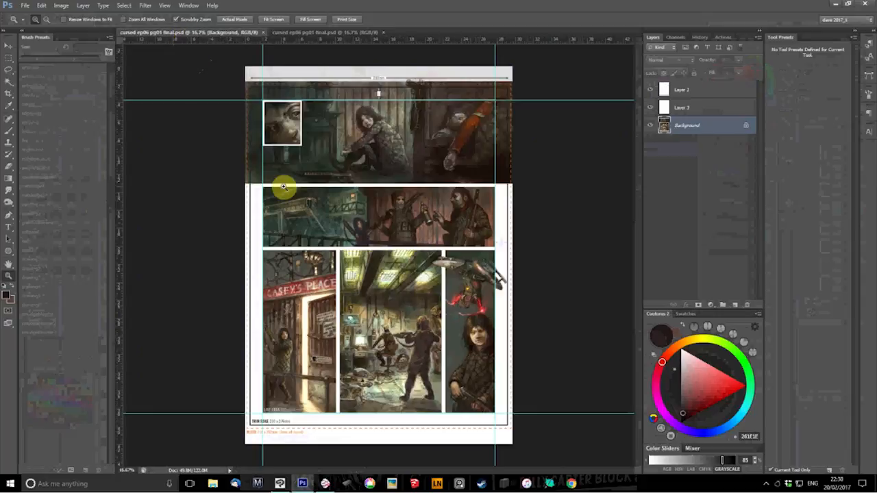
mouse_move(413, 258)
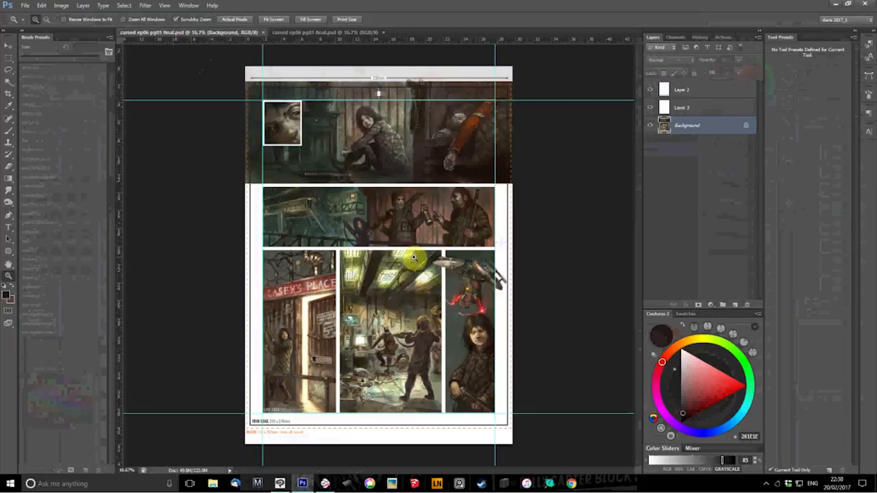
mouse_move(39, 135)
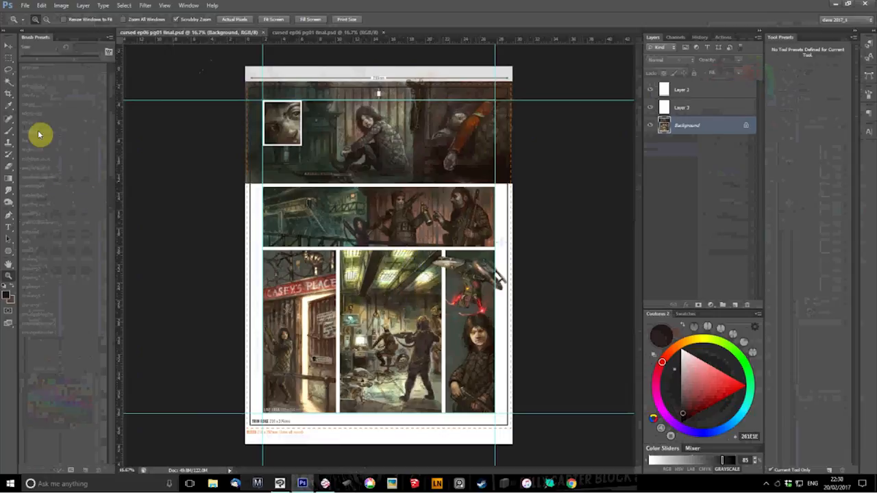
mouse_move(378, 238)
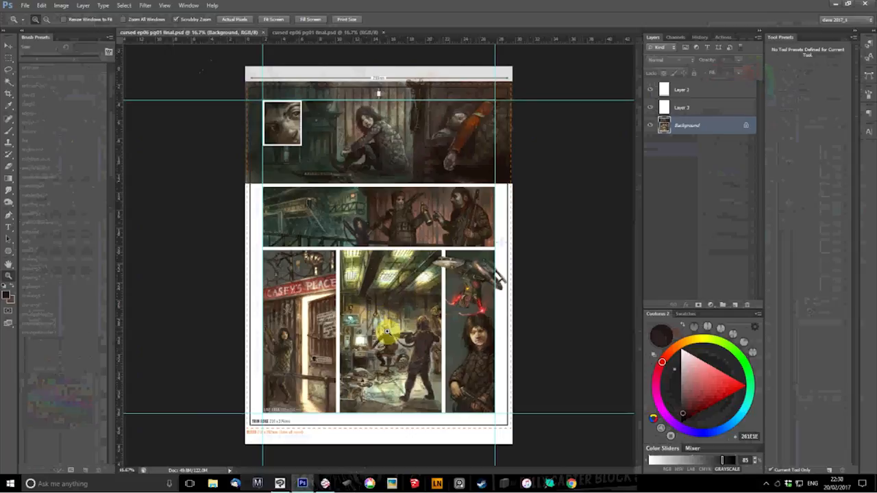
mouse_move(422, 218)
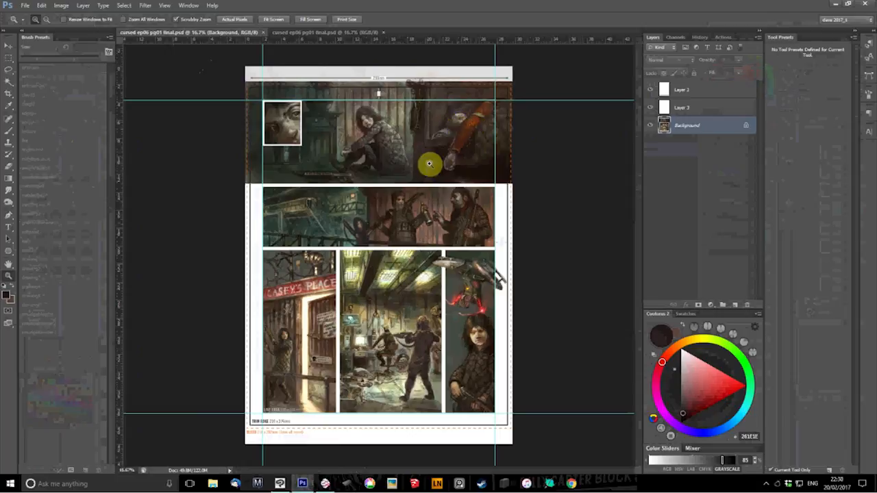
mouse_move(345, 161)
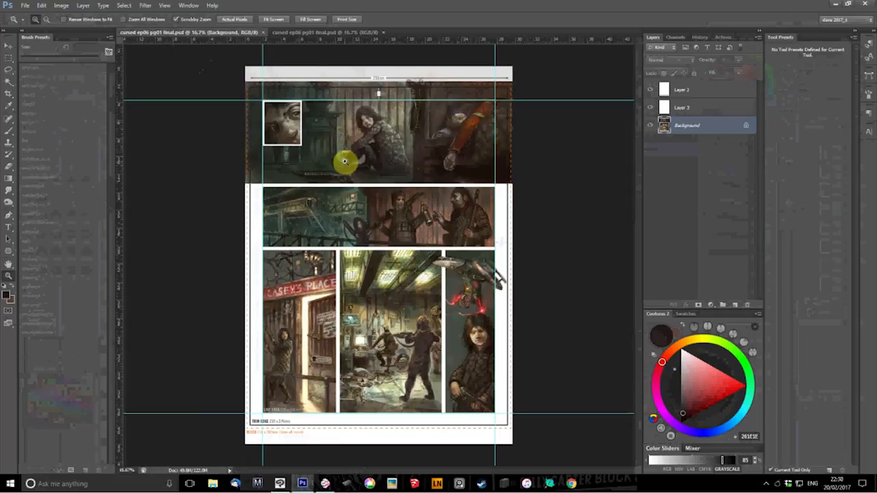
mouse_move(403, 244)
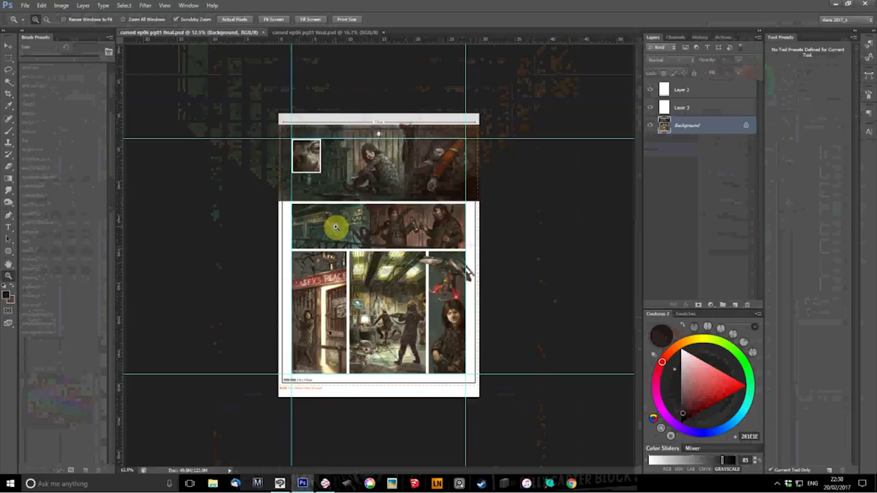
mouse_move(357, 253)
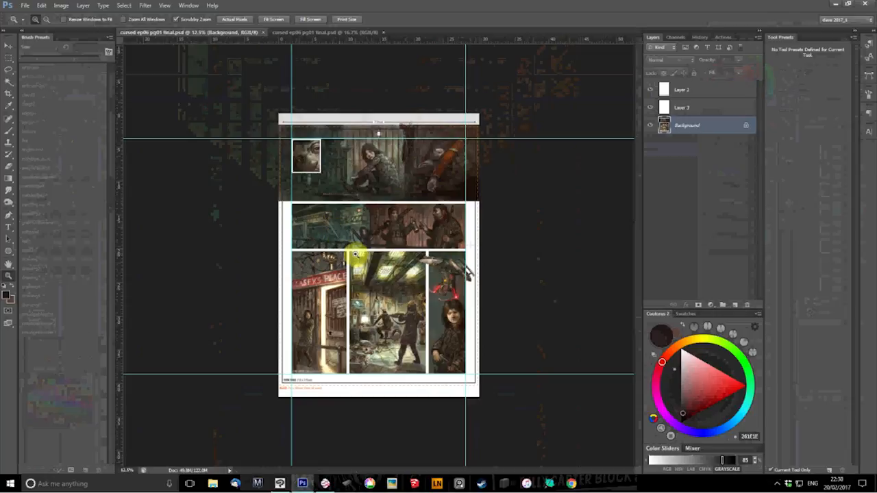
mouse_move(354, 246)
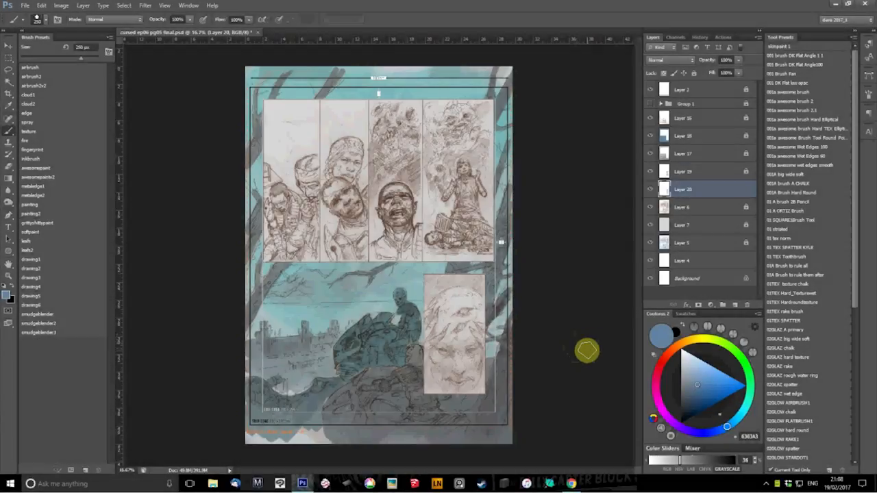
mouse_move(485, 333)
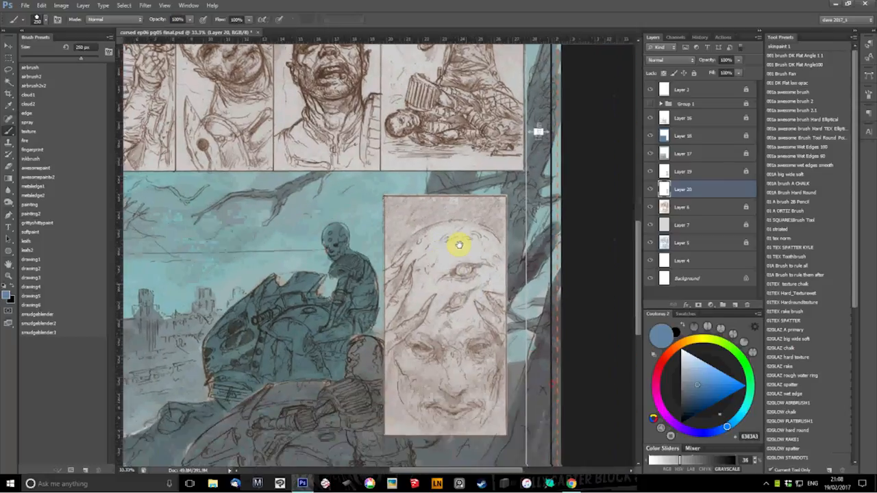
Bring the sepia page's lower half into view, showing the motorbike figure beside the large face panel.
scroll(down, 3)
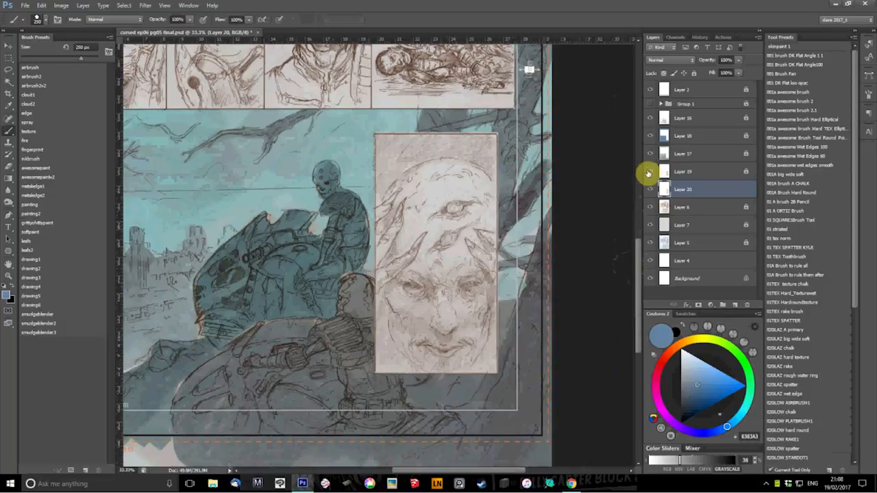
click(682, 153)
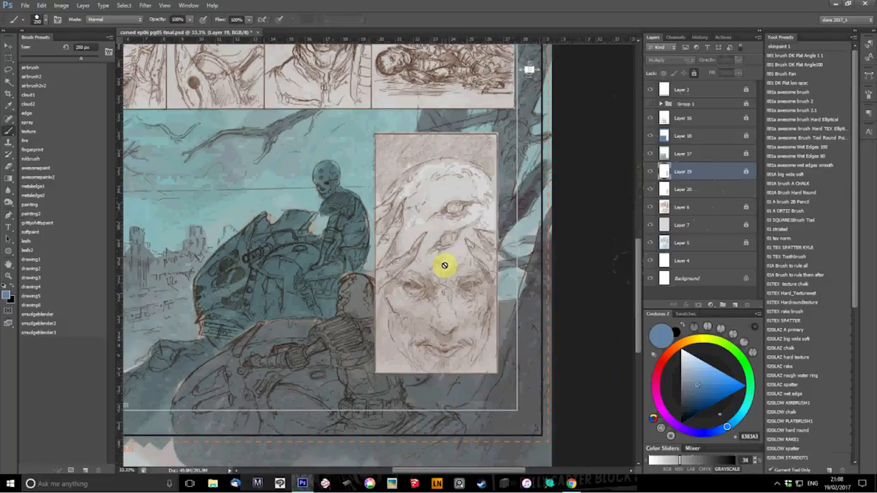
click(682, 189)
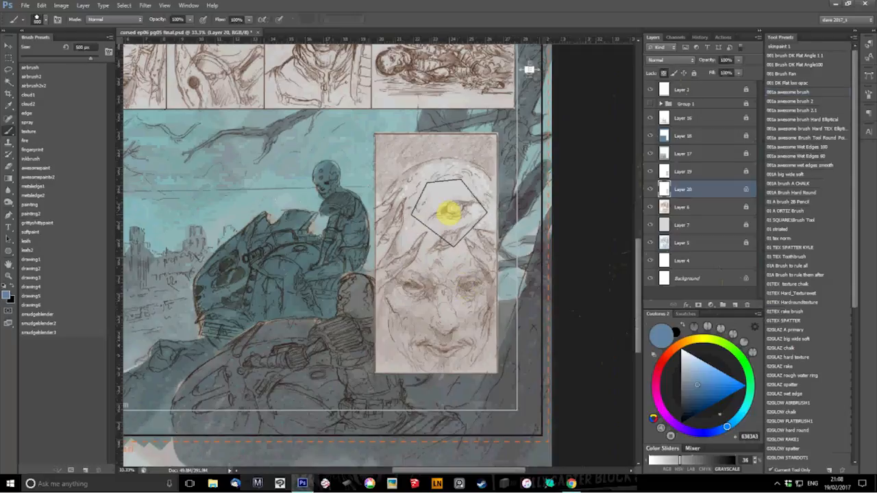
Outline the forehead eye area and paint it with a warm orange glow.
click(698, 384)
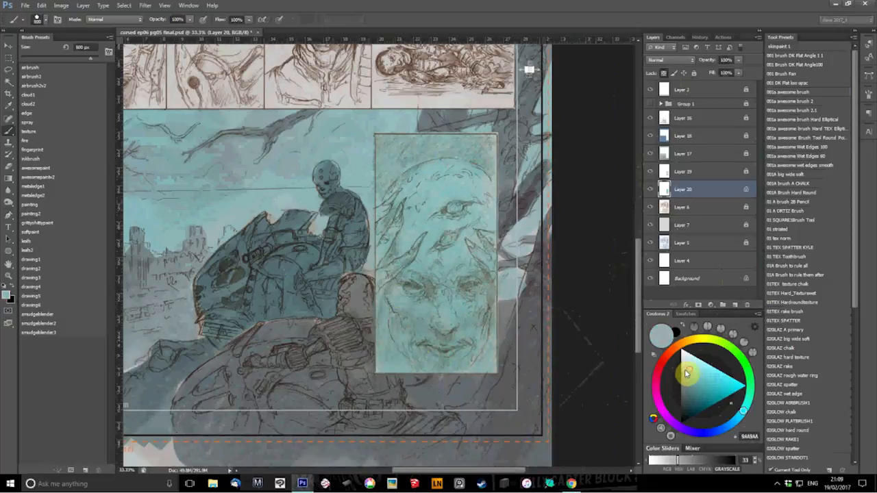
click(431, 343)
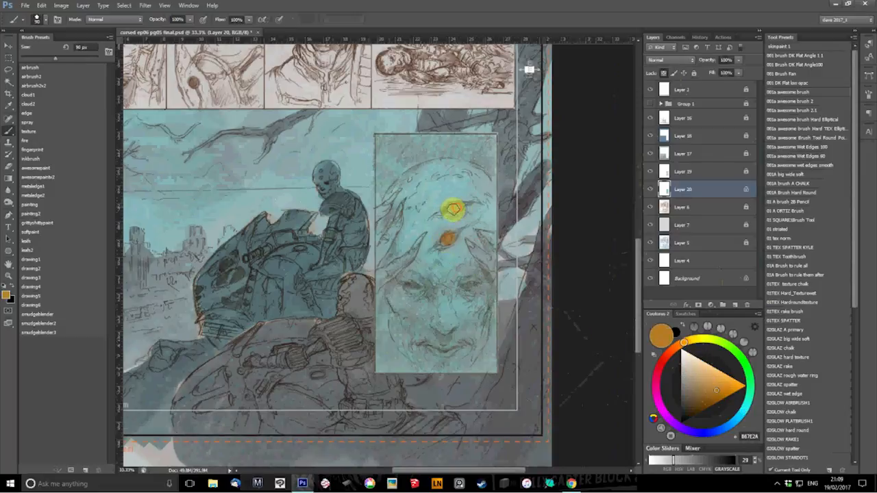
click(669, 356)
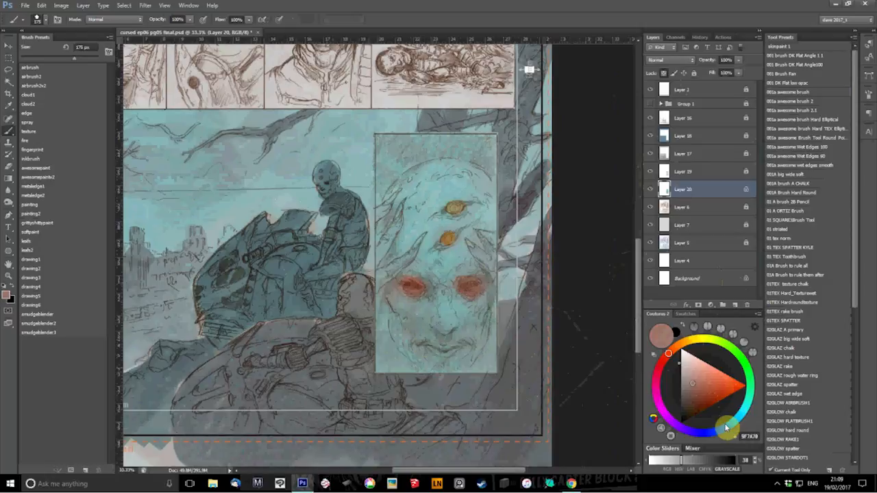
Paint red rims around the eyes, shade the face purple-pink, and pick a warm orange for the forehead eyes.
click(674, 424)
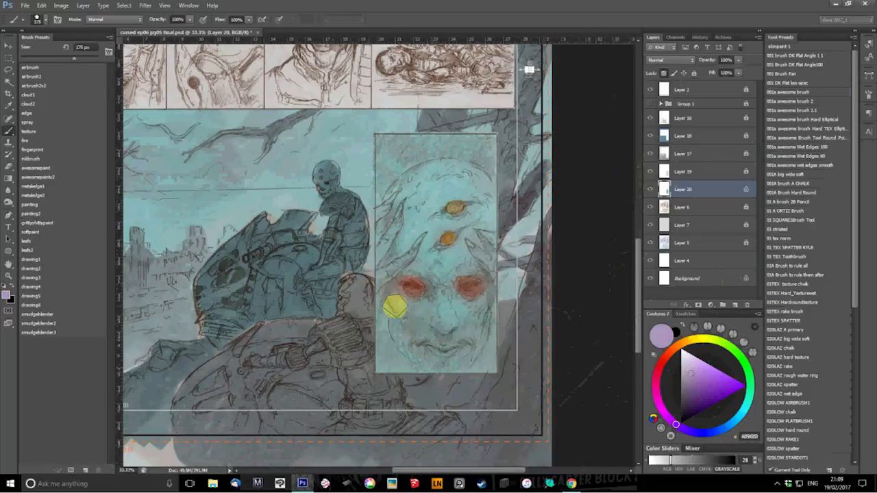
drag(395, 304, 482, 312)
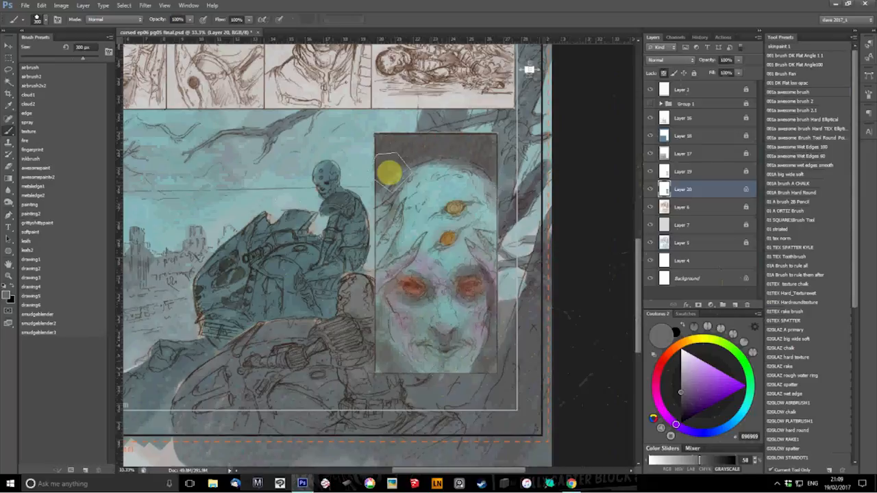
drag(390, 172, 519, 212)
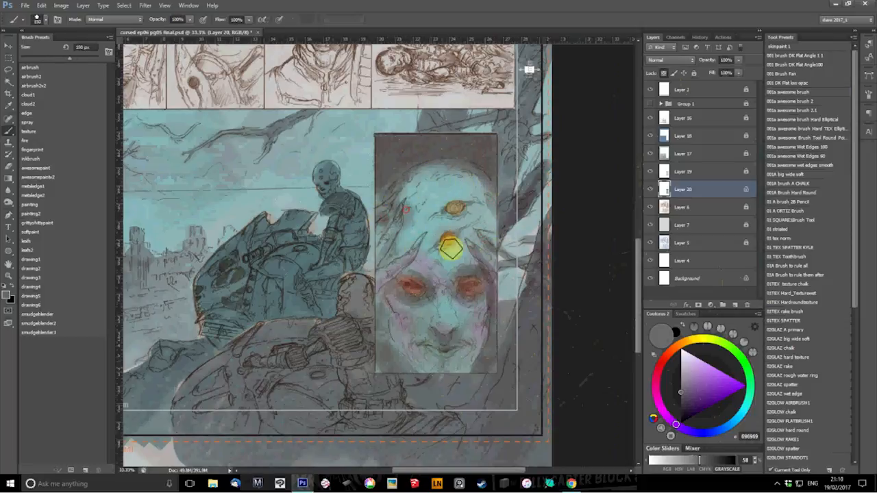
click(701, 400)
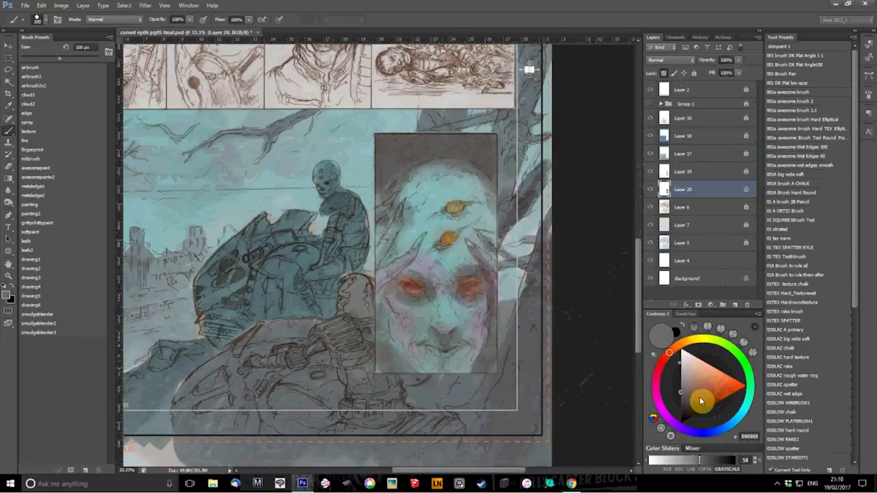
click(455, 233)
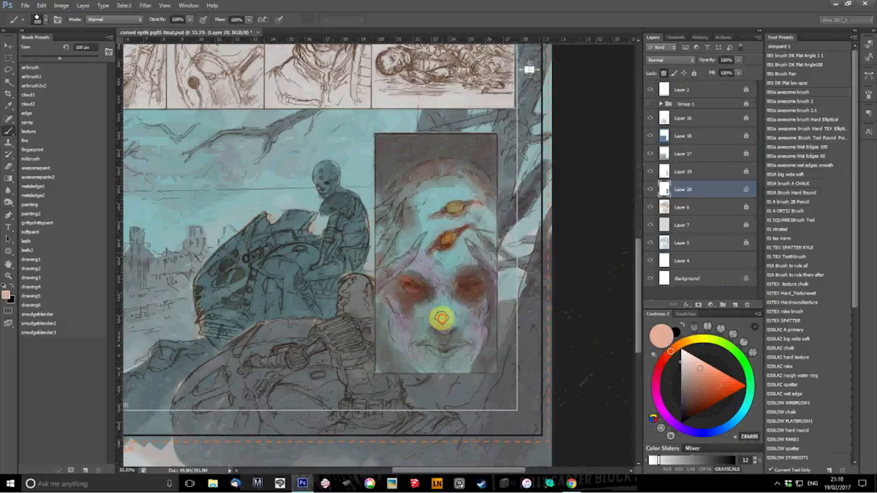
Pick cool teal-grey tones to break up the pink shading on the face.
click(679, 375)
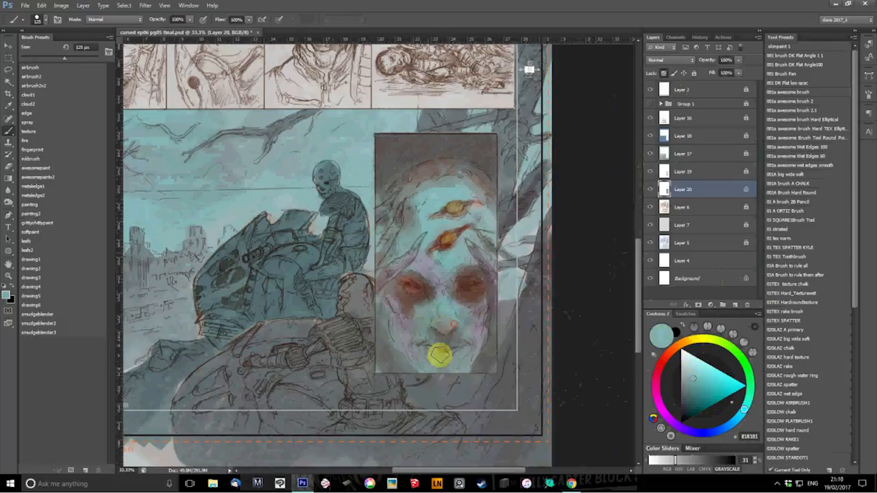
click(664, 365)
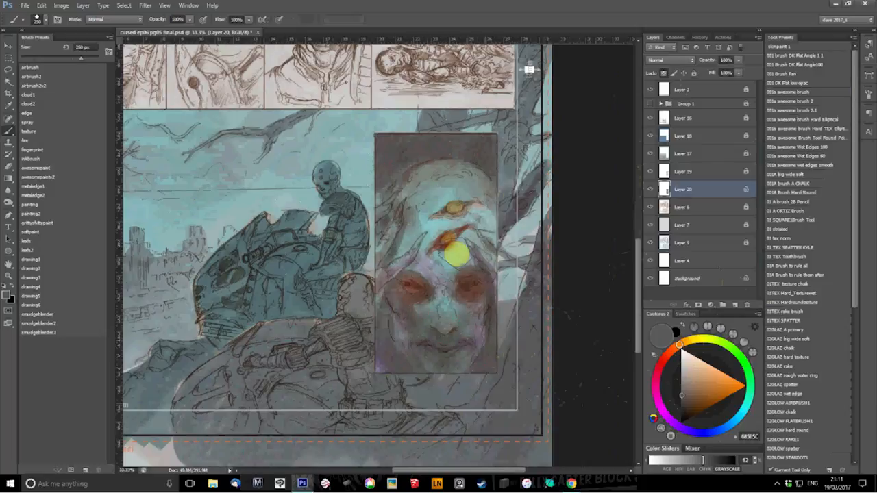
Darken the panel and face shadows with red-brown, then warm the forehead eye with orange.
click(685, 386)
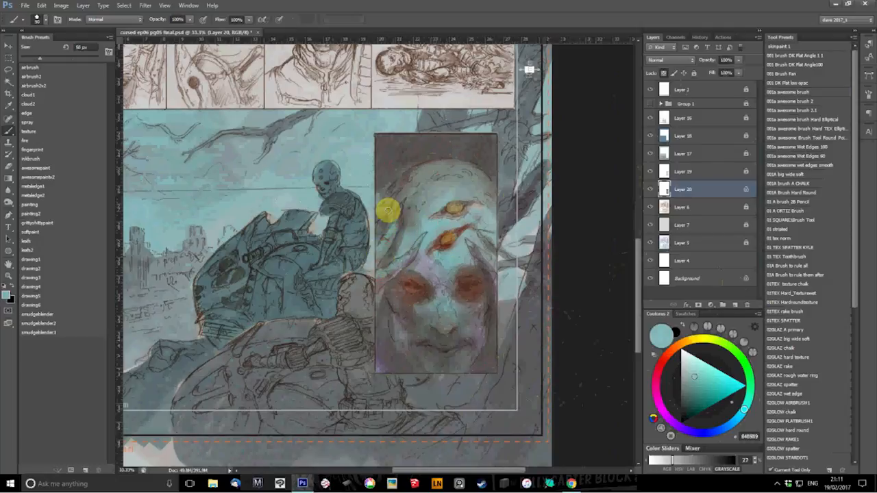
mouse_move(493, 244)
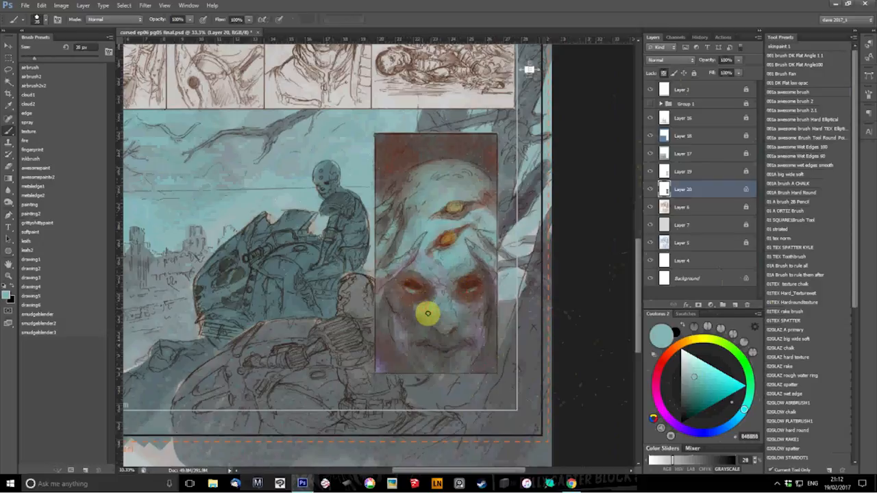
mouse_move(474, 280)
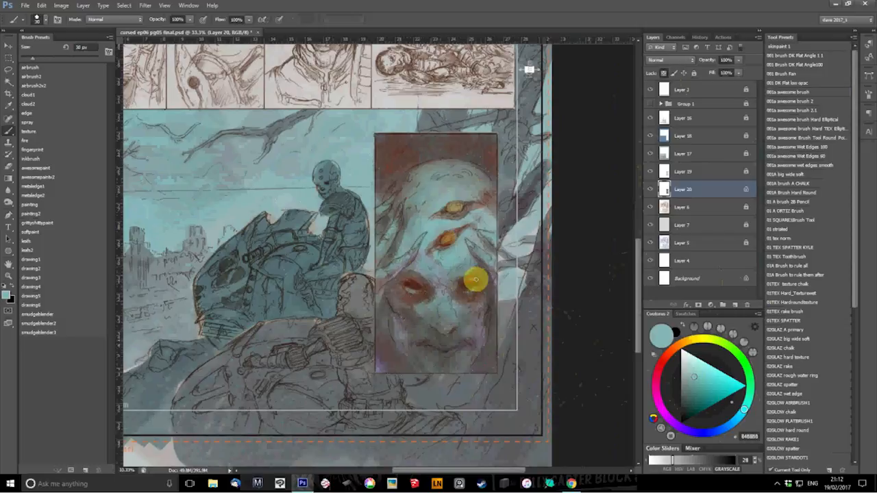
drag(473, 279, 474, 274)
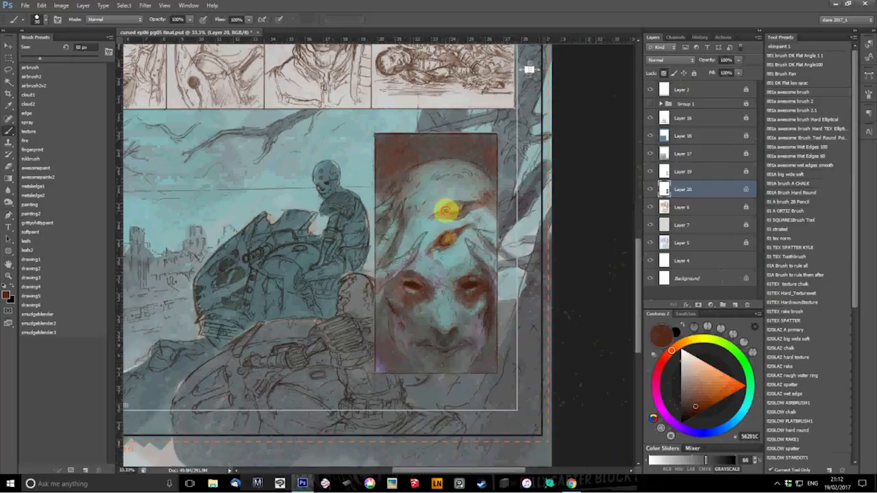
drag(445, 208, 427, 221)
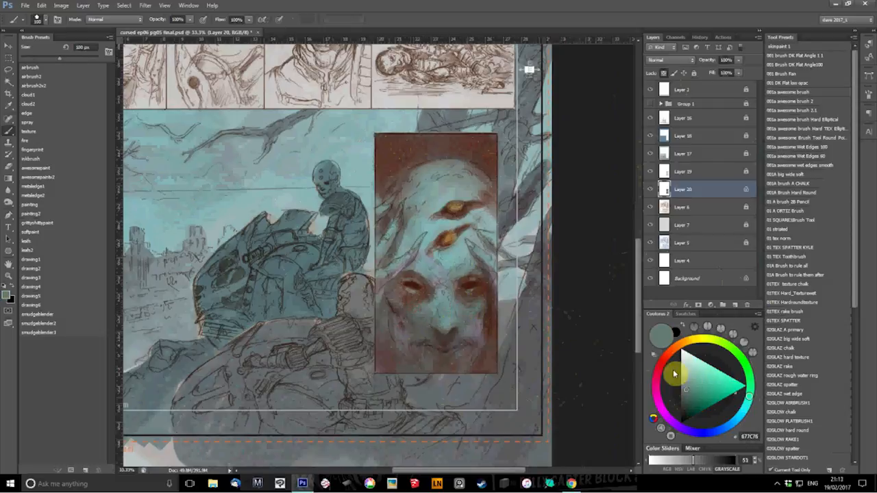
Choose a pale teal and add a cool highlight on the brow.
click(674, 346)
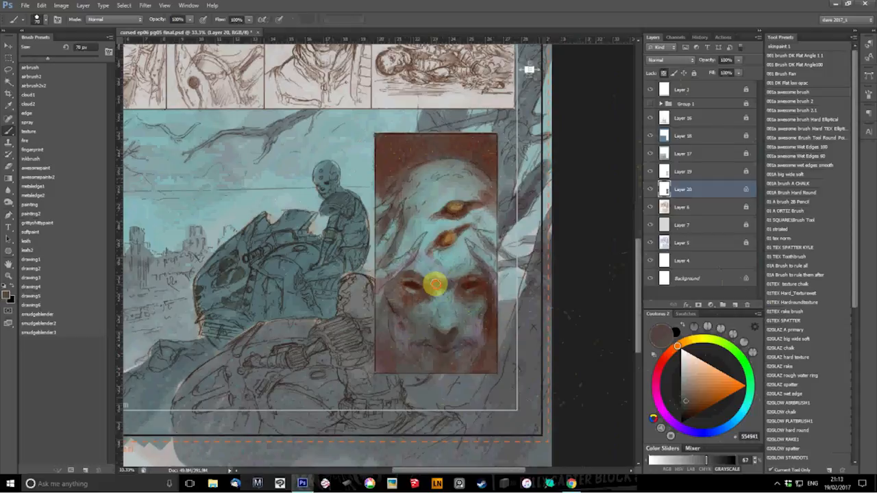
mouse_move(432, 265)
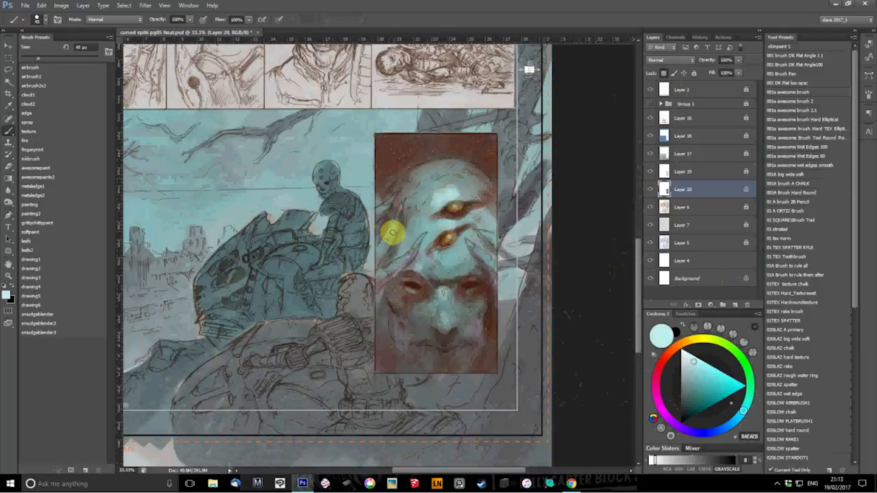
mouse_move(395, 266)
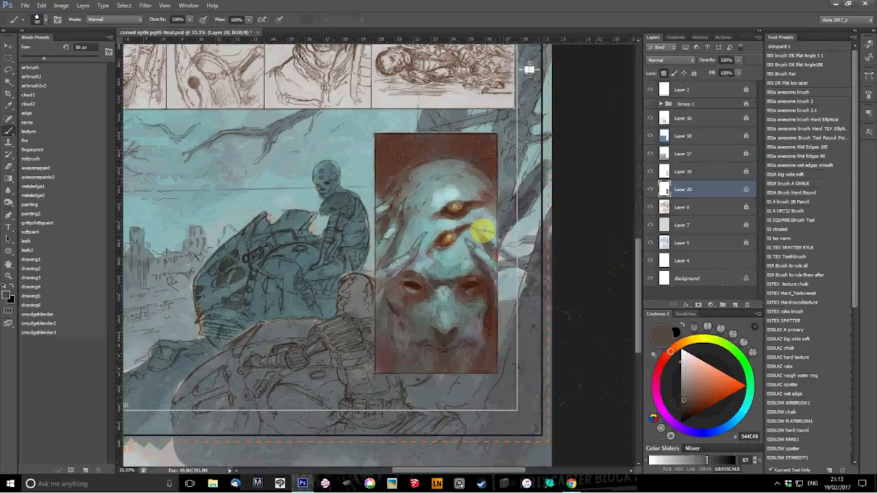
mouse_move(487, 178)
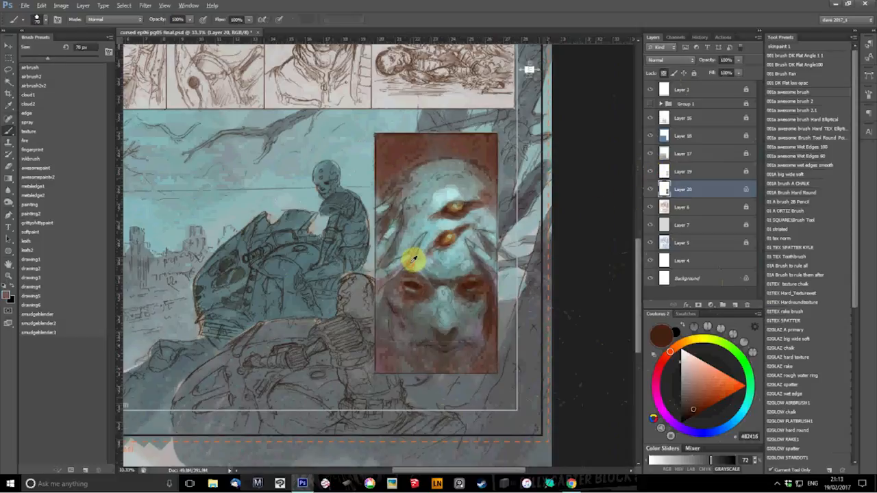
click(656, 391)
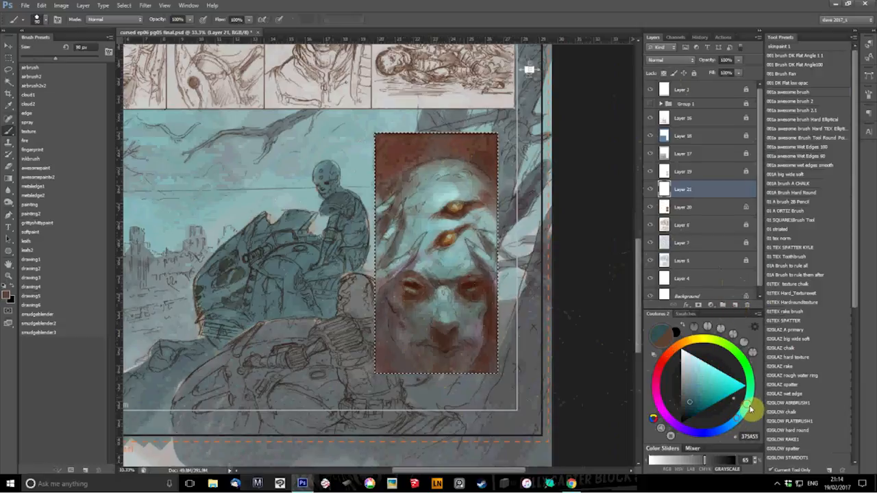
Check the sketch under the colour layer, then switch the layer to a darkening blend mode.
click(699, 387)
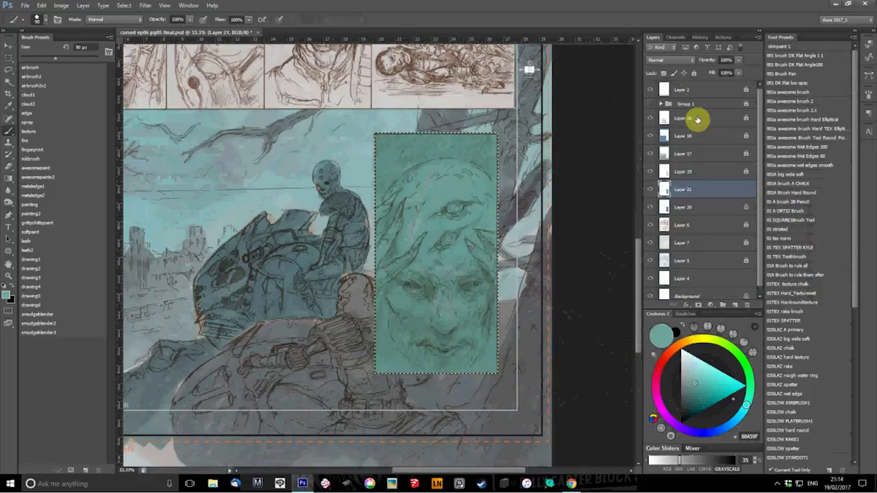
click(670, 60)
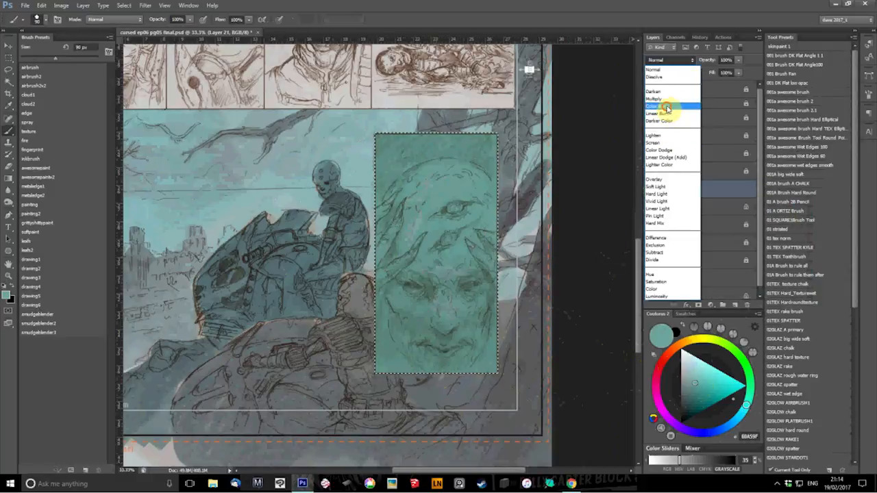
click(659, 105)
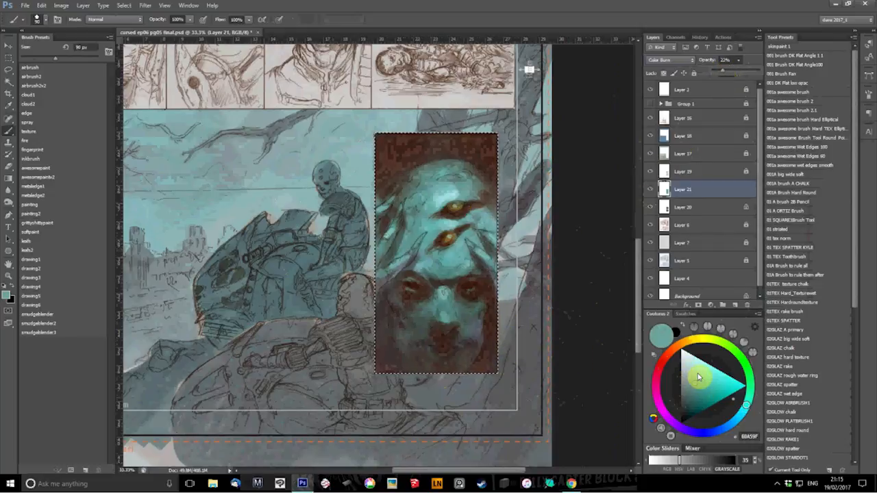
Pick a lighter teal and paint highlights onto the lower face around the nose and mouth.
click(687, 363)
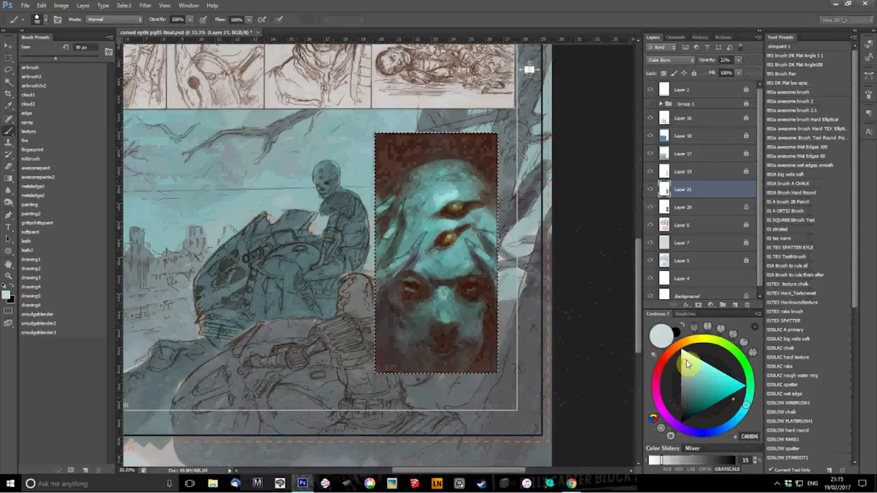
click(414, 181)
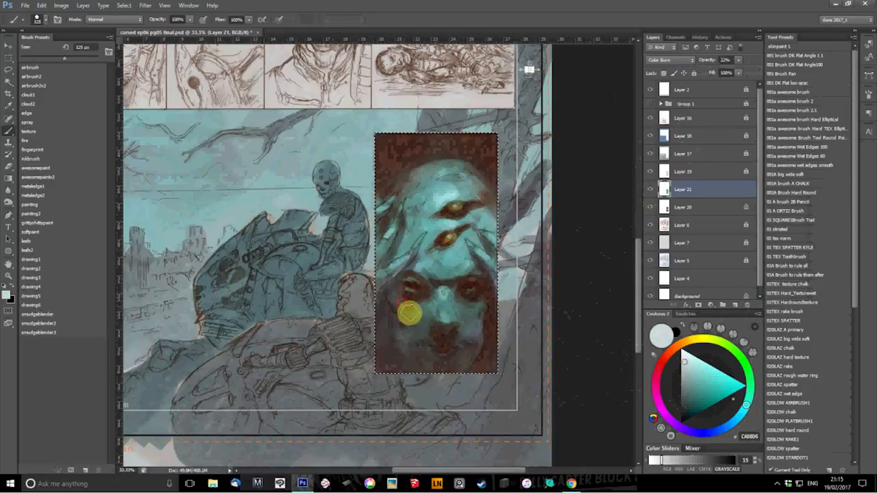
drag(410, 313, 452, 334)
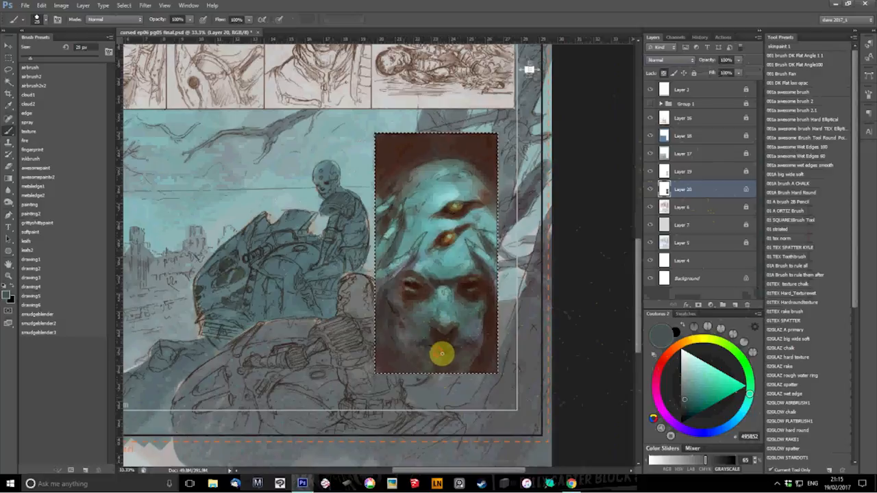
Paint warm-toned shading over the upper face to model the bald head and features.
click(684, 389)
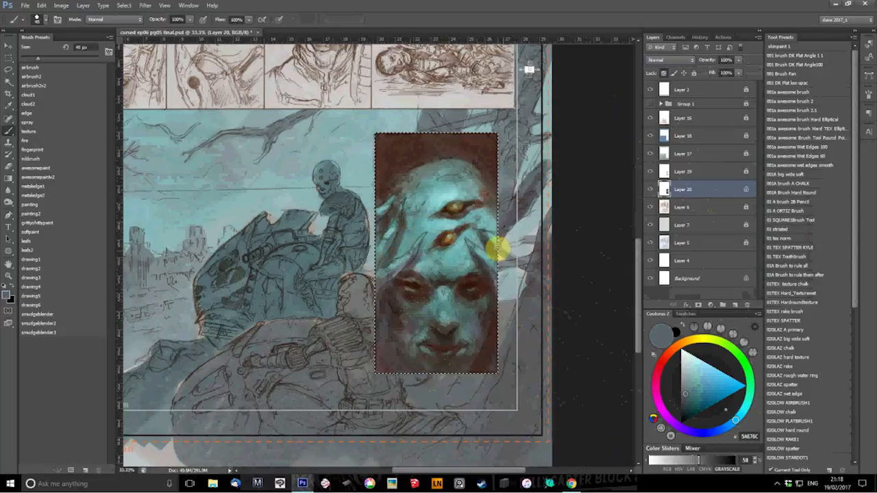
drag(494, 246, 473, 213)
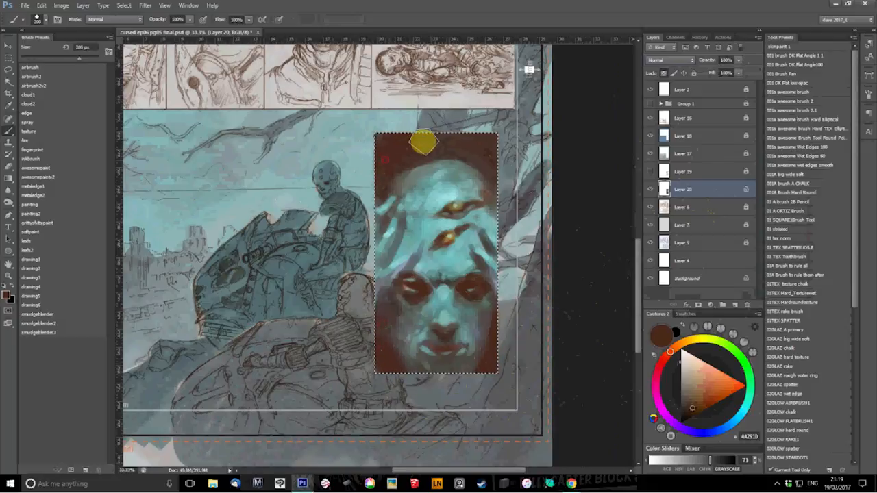
Brush shading across the top of the woman's head.
drag(422, 141, 468, 145)
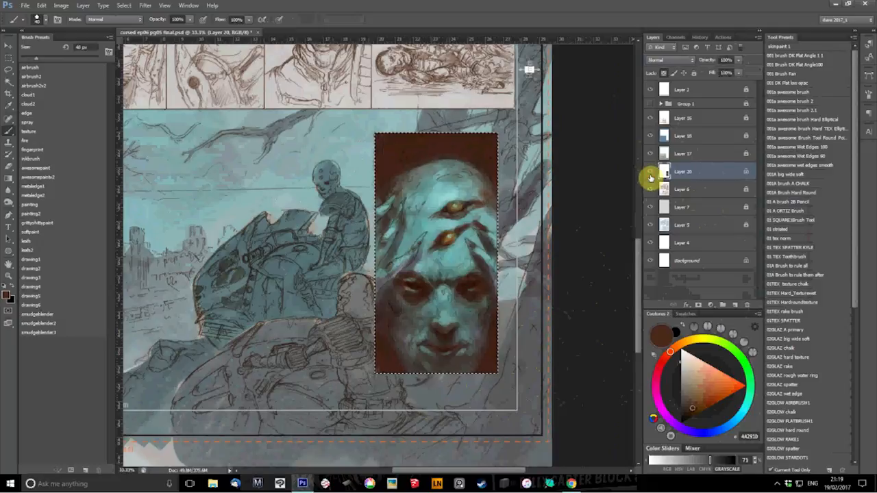
Dab deeper shading around the nose and mouth of the lower face.
click(682, 207)
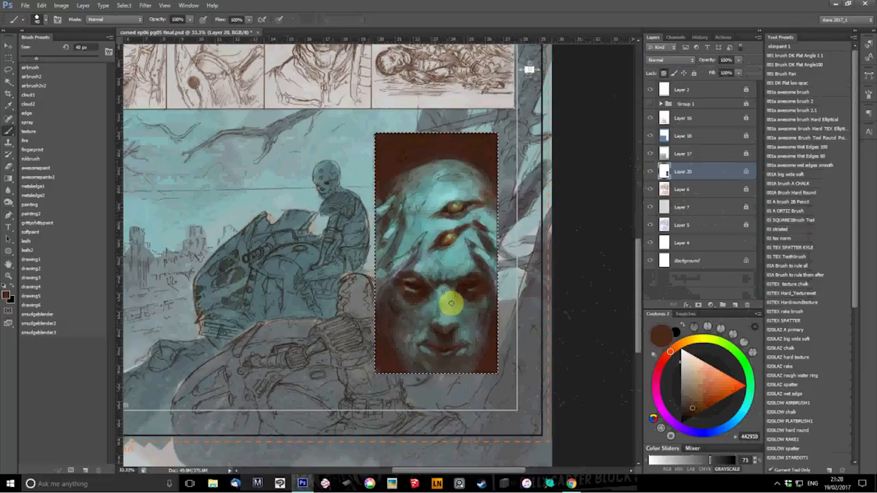
mouse_move(455, 320)
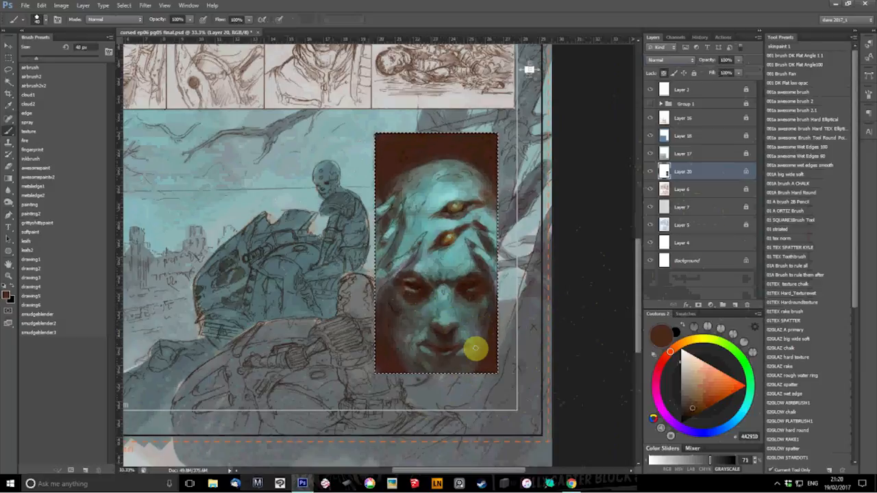
click(794, 119)
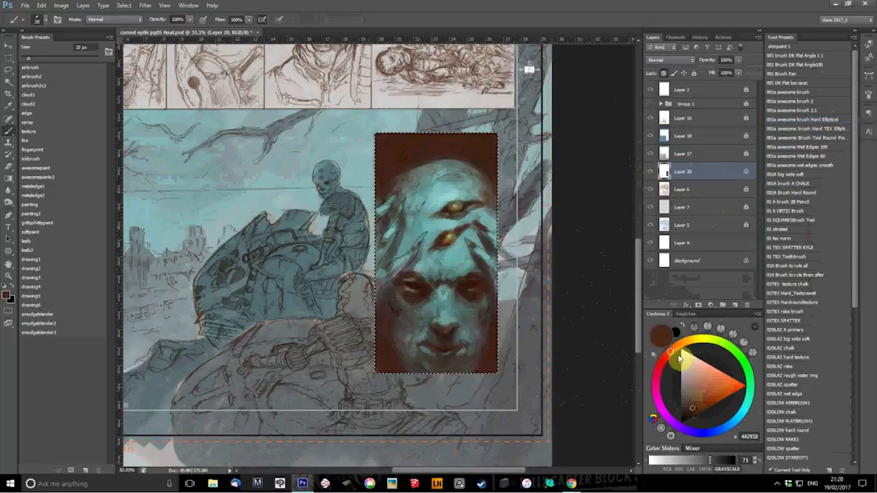
Paint a bright yellow-orange iris and an orange glow over the forehead eye.
click(692, 367)
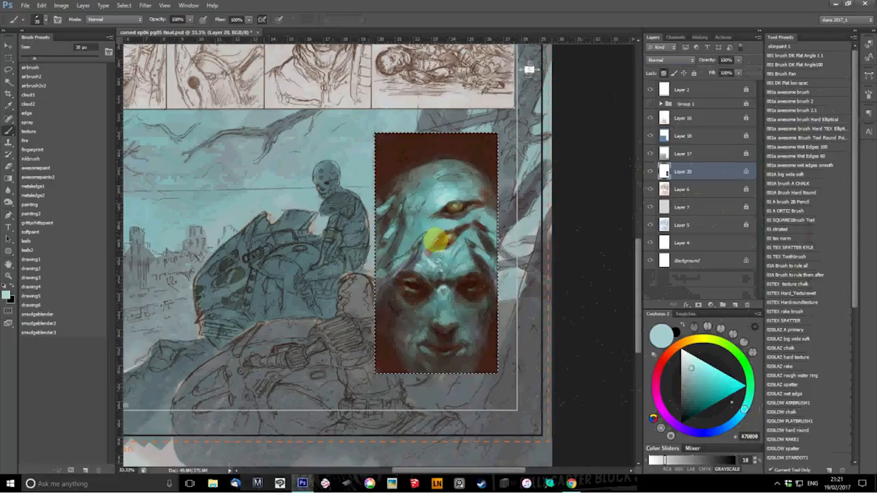
click(698, 404)
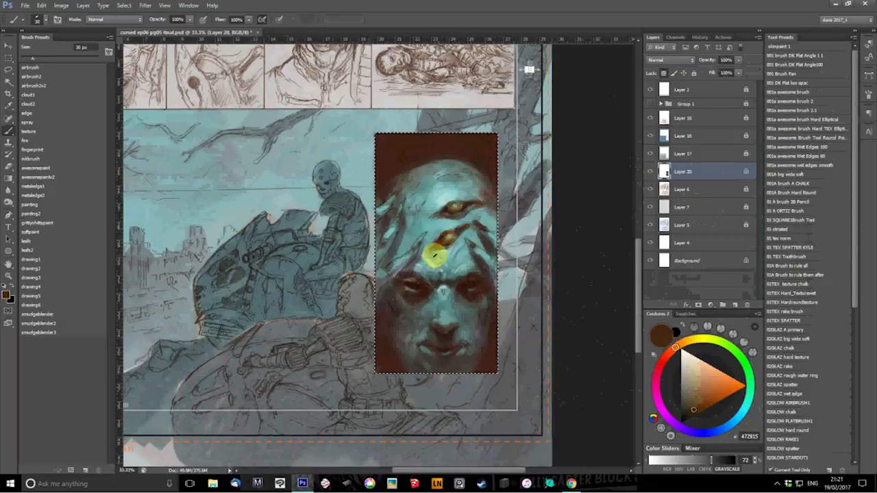
click(433, 249)
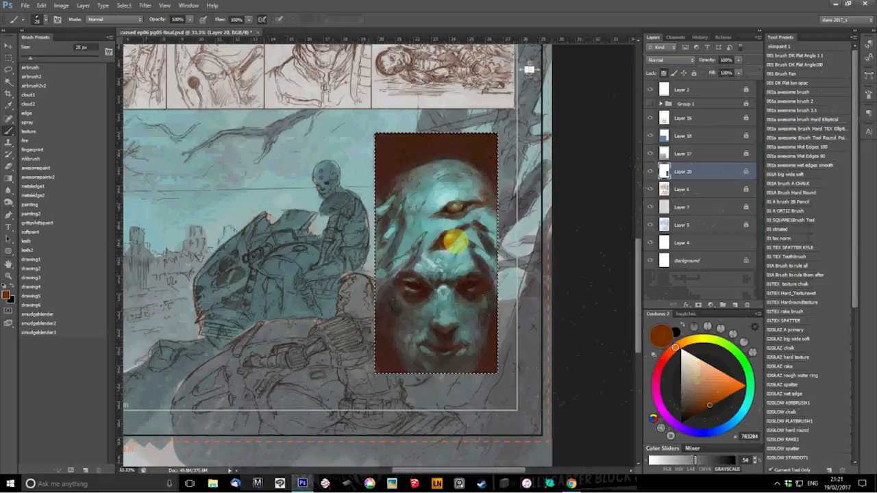
click(449, 246)
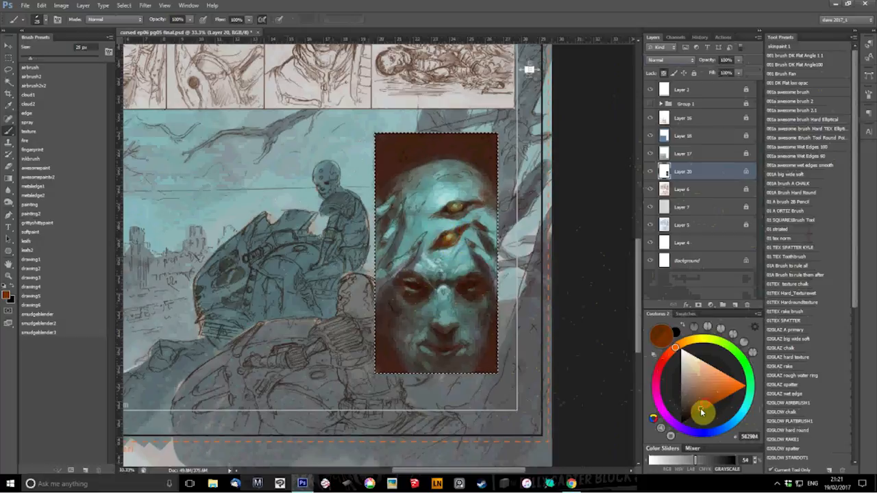
click(449, 232)
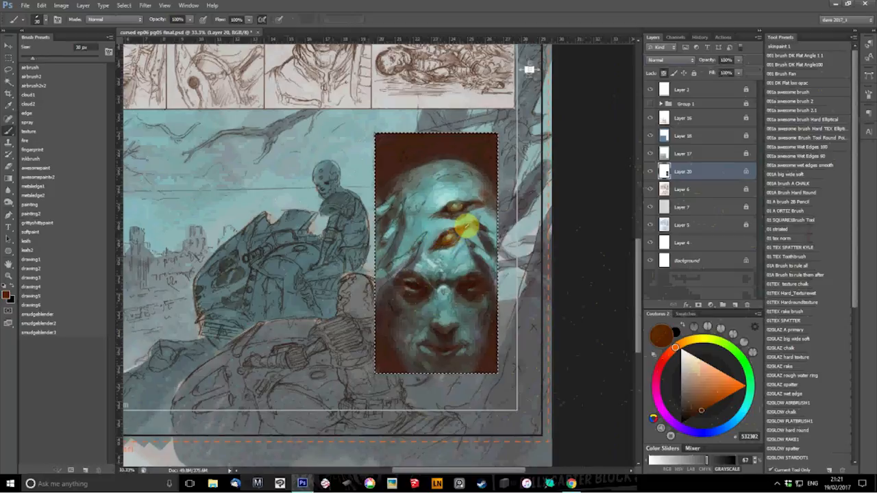
drag(469, 230, 425, 254)
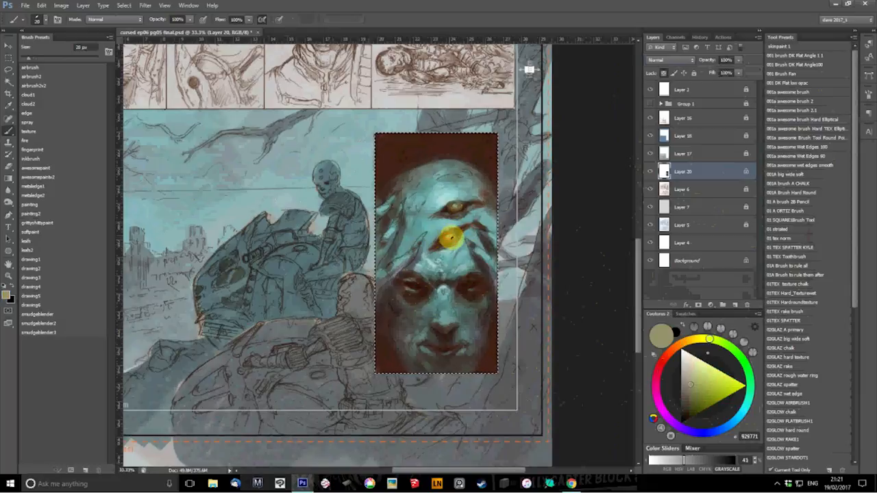
click(696, 372)
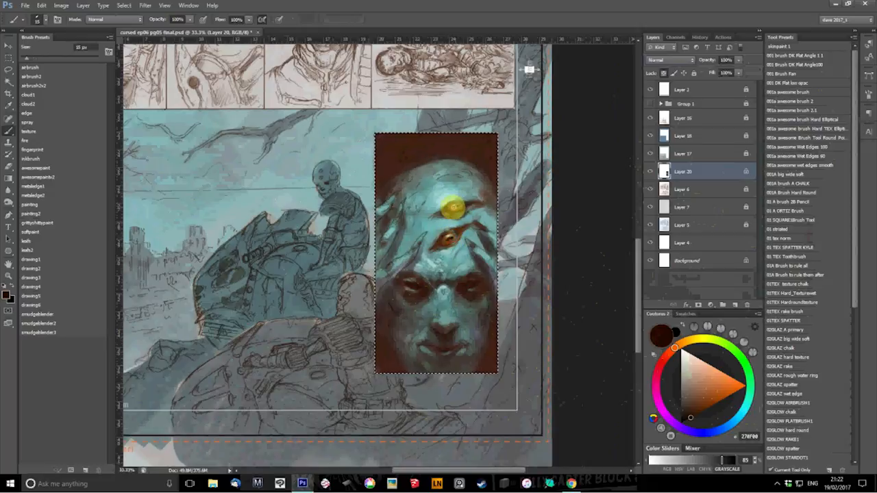
Paint a warm yellow iris into the upper forehead eye.
click(458, 206)
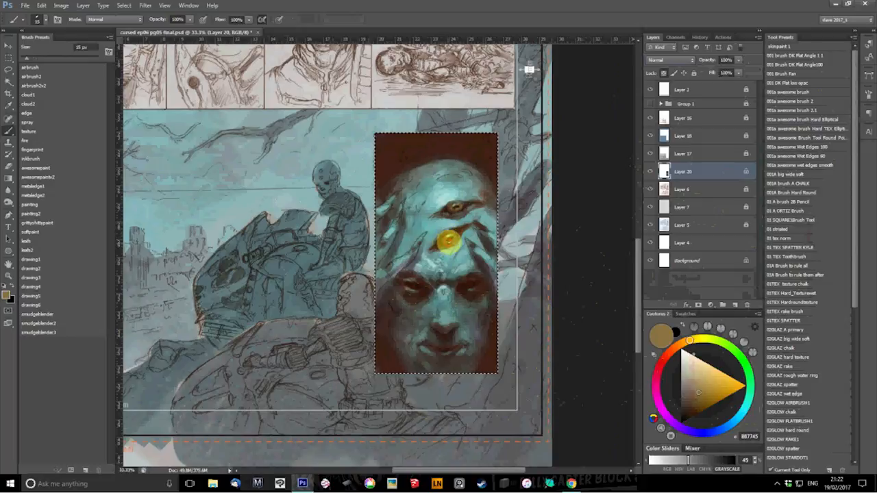
drag(446, 241, 453, 235)
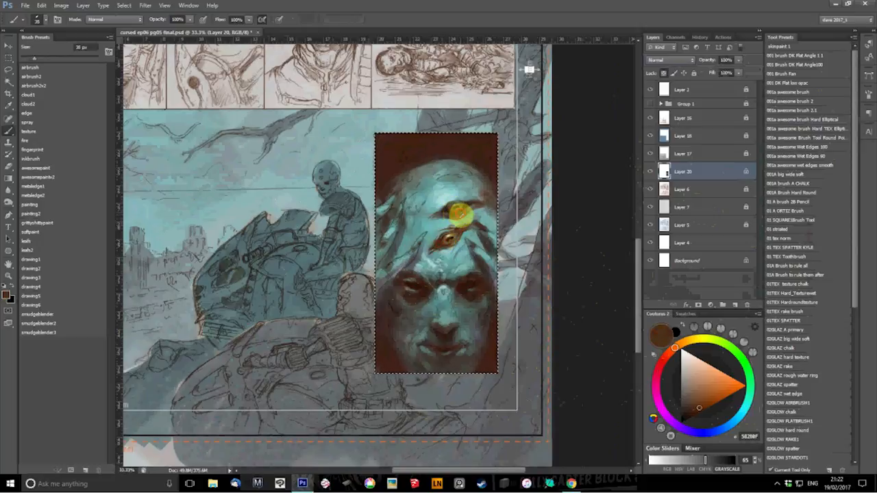
click(699, 384)
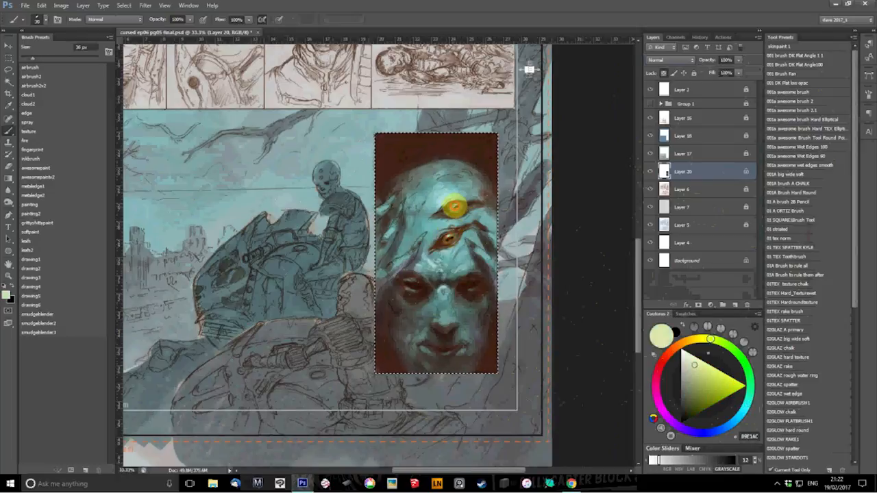
Dab orange near the upper forehead eye's rim.
click(455, 207)
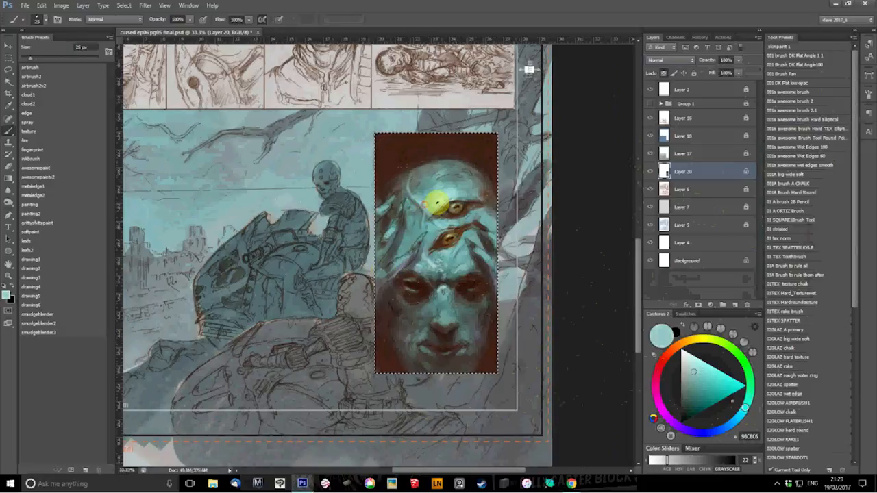
Touch up the lower forehead eye with orange and blend pale blue into the surrounding skin.
click(425, 189)
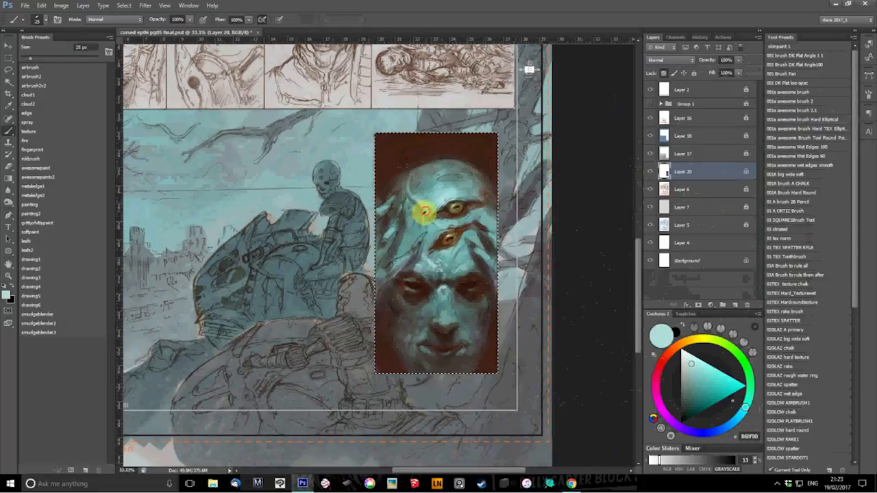
click(692, 390)
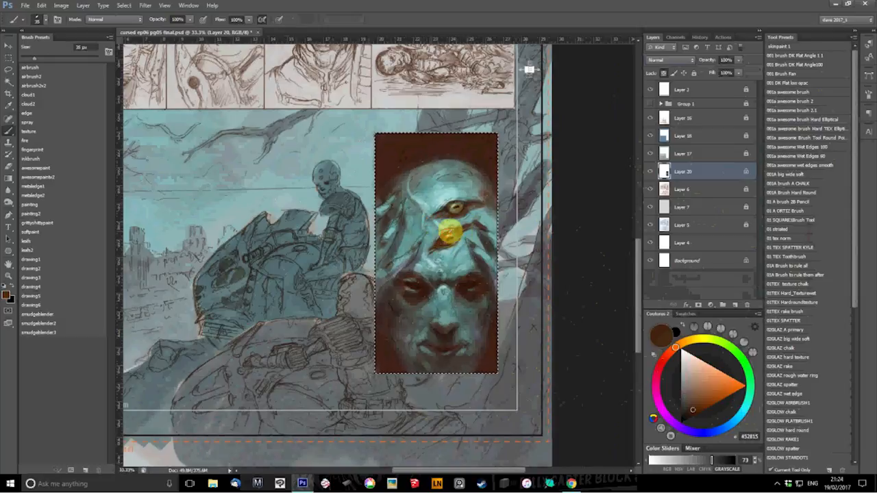
click(717, 340)
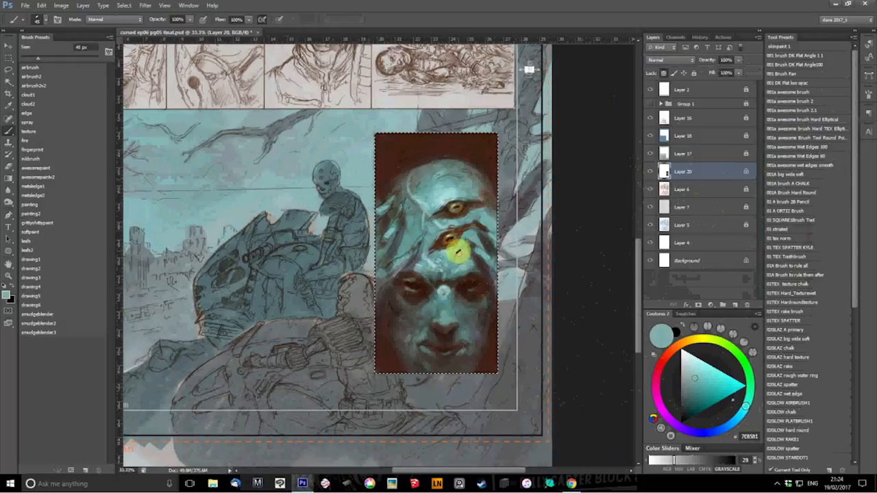
Dab reddish tone into the woman's main eyes.
click(431, 257)
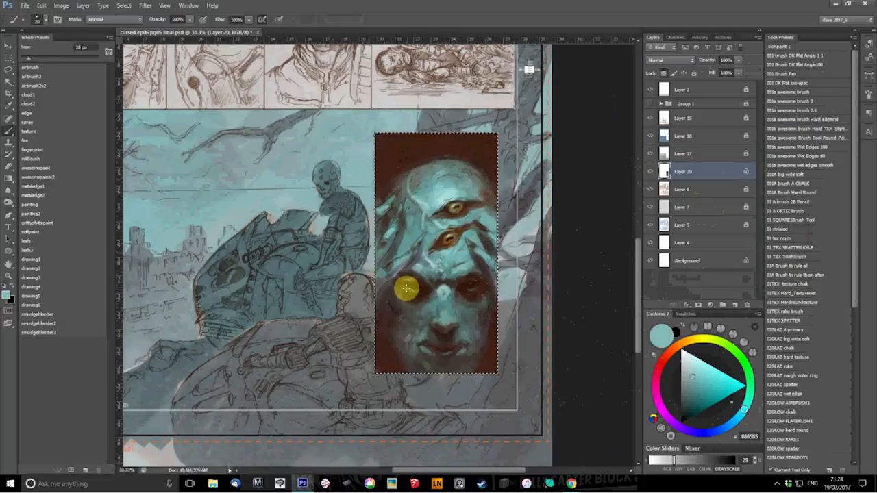
mouse_move(468, 290)
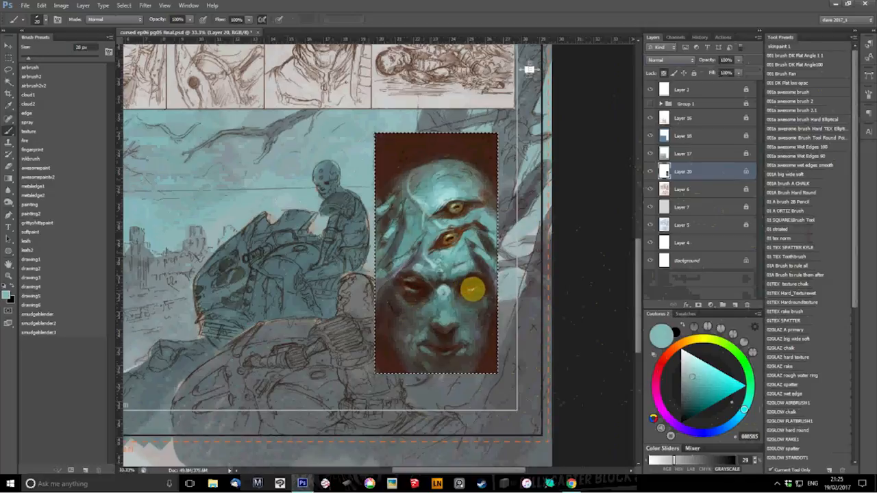
Paint red rims and darker sockets on the woman's main pair of eyes.
click(698, 403)
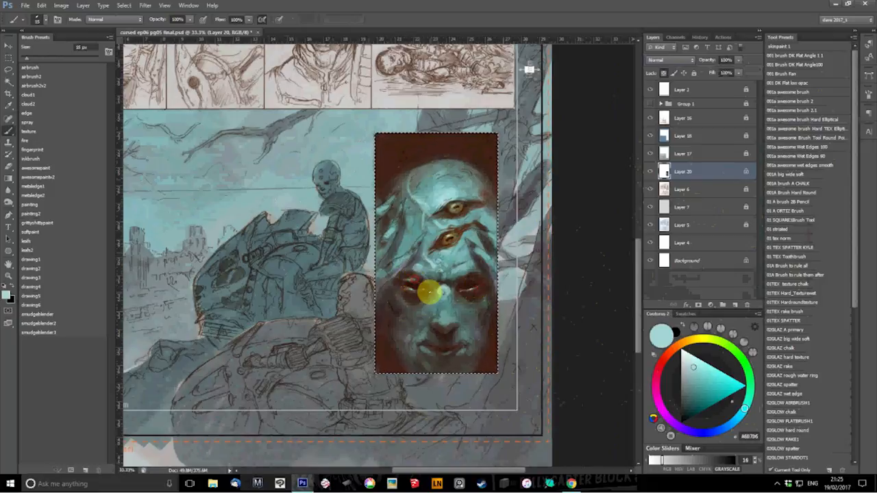
drag(425, 294, 444, 247)
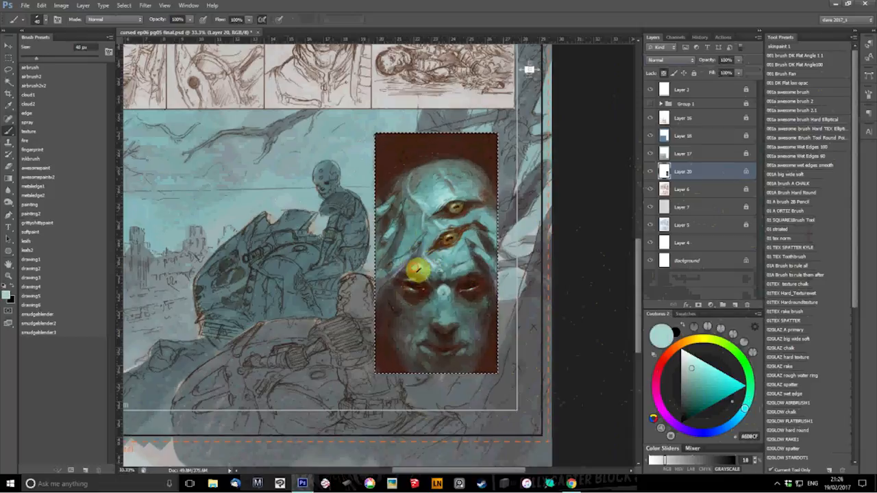
Brush pale blue skin tones between and below the woman's main eyes.
click(691, 384)
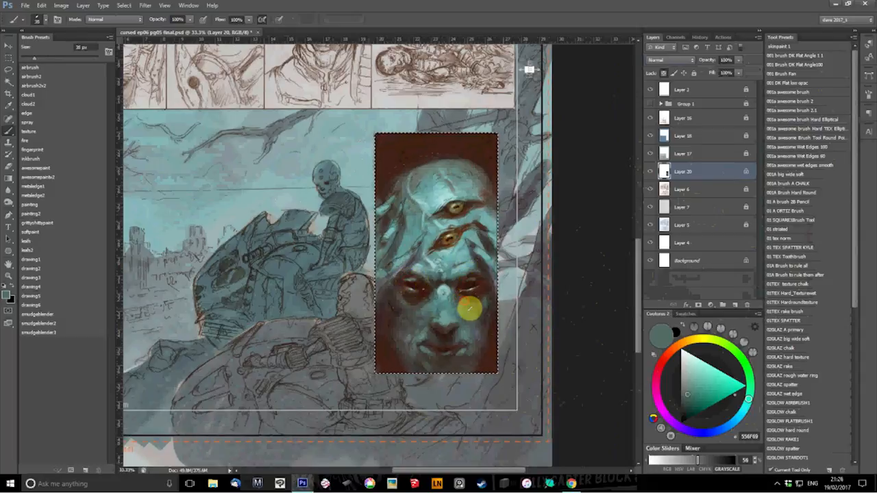
mouse_move(409, 309)
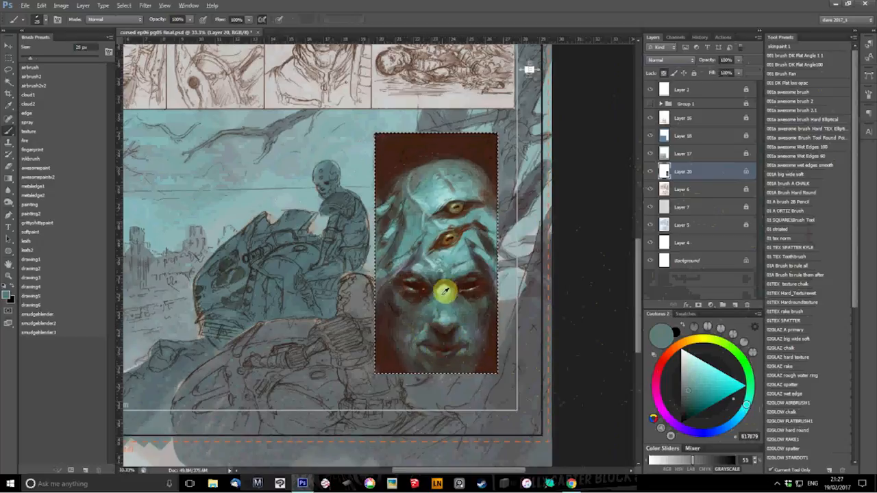
drag(446, 293, 445, 318)
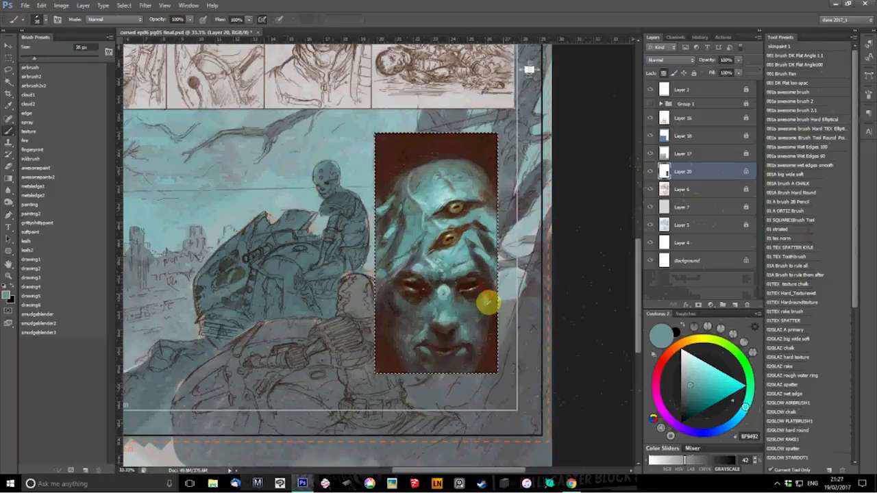
mouse_move(422, 277)
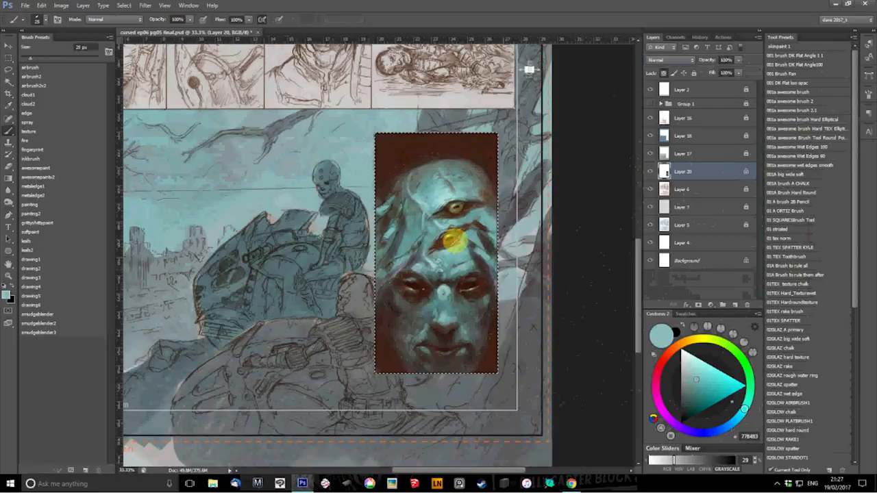
Sample the yellow glow colour beneath the lower forehead eye with the eyedropper.
click(710, 340)
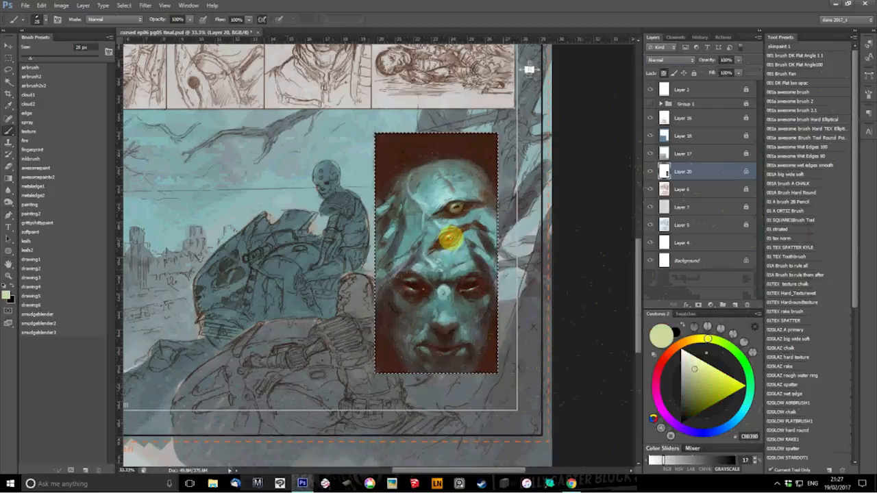